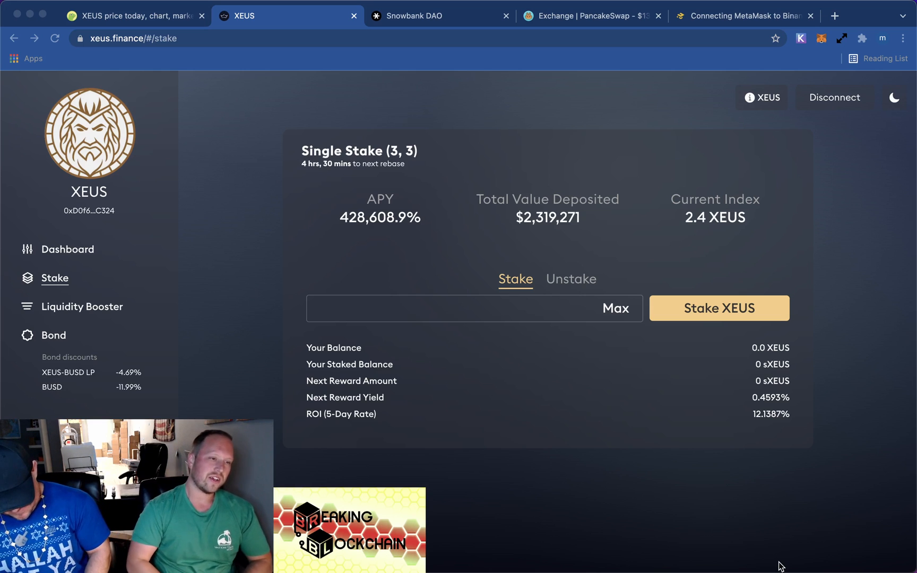
mouse_move(796, 466)
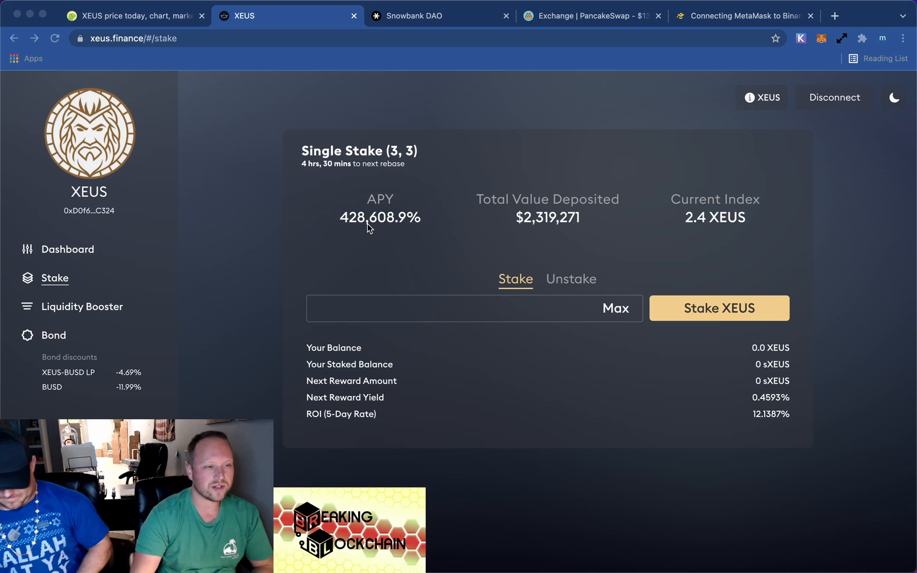
mouse_move(485, 294)
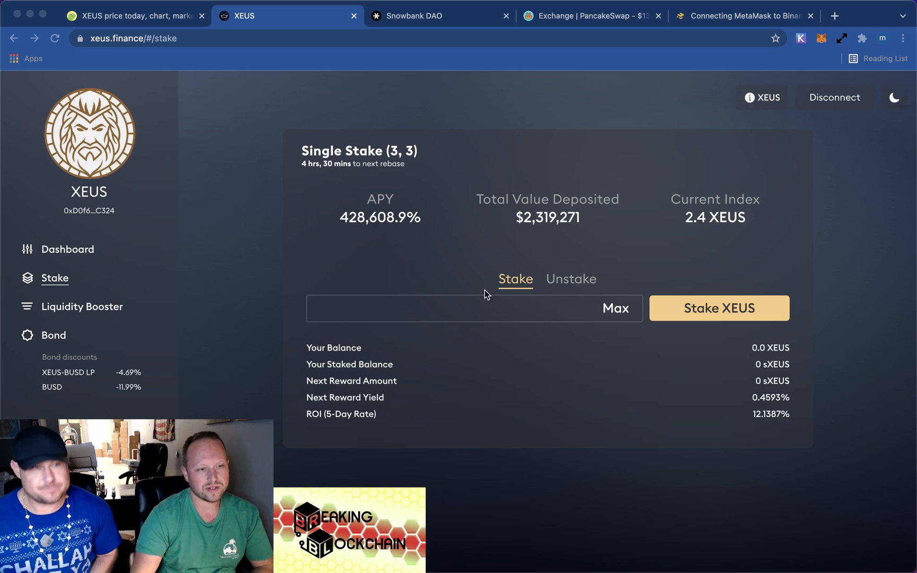
mouse_move(766, 415)
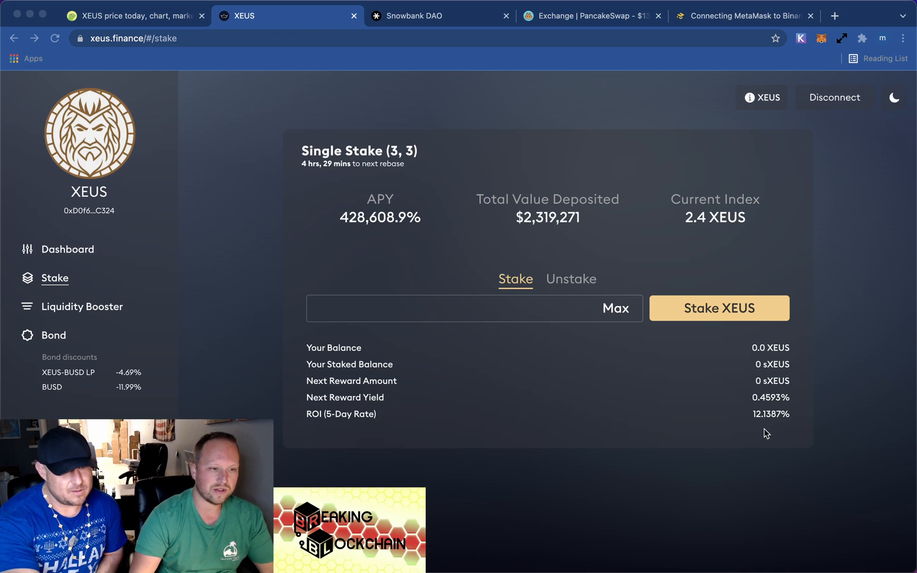
mouse_move(463, 219)
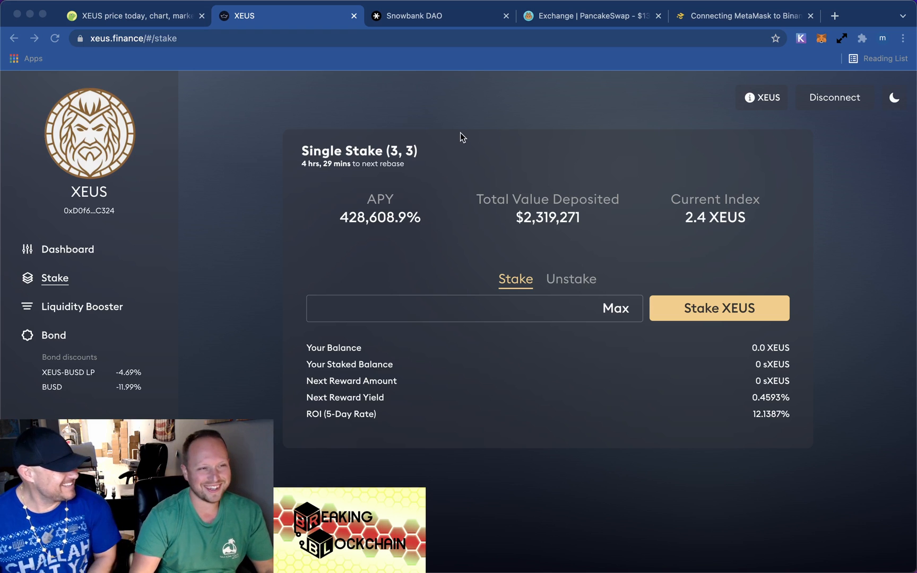
mouse_move(459, 57)
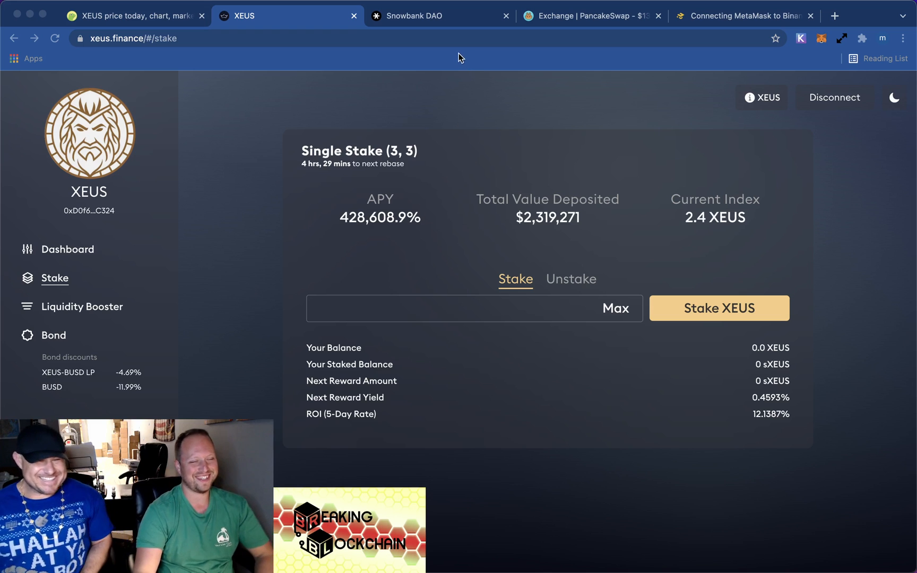
Look over Snowbank DAO's Stake (3,3) figures, including its 400,455.3% APY
click(440, 16)
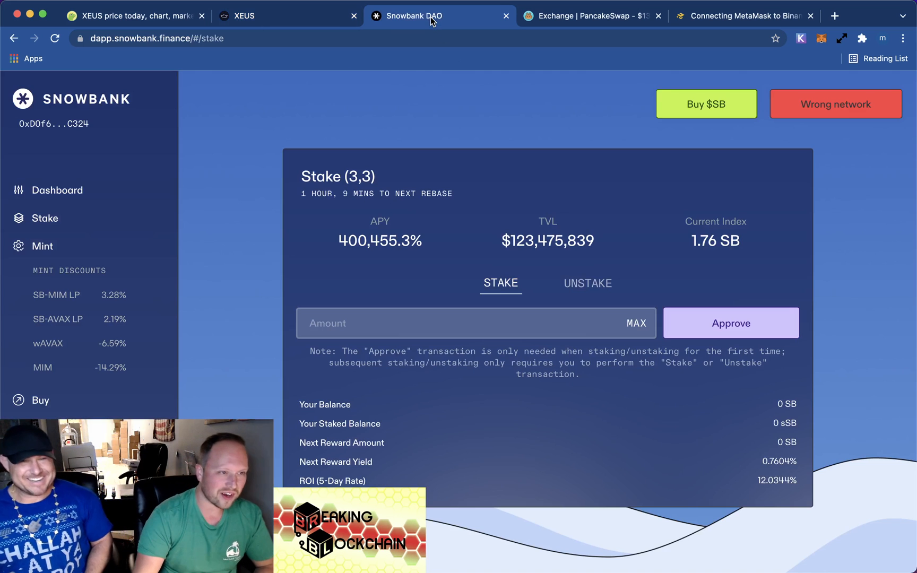
mouse_move(744, 429)
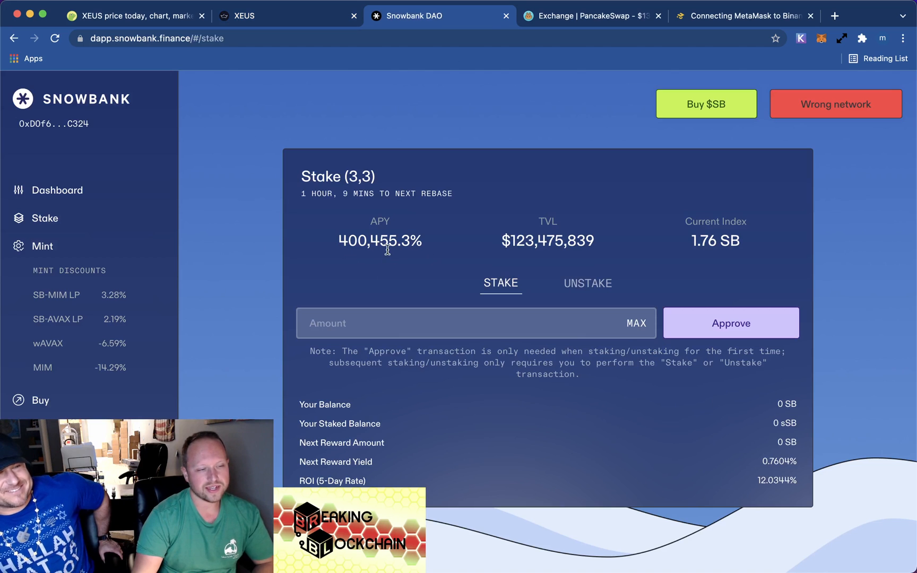
mouse_move(761, 464)
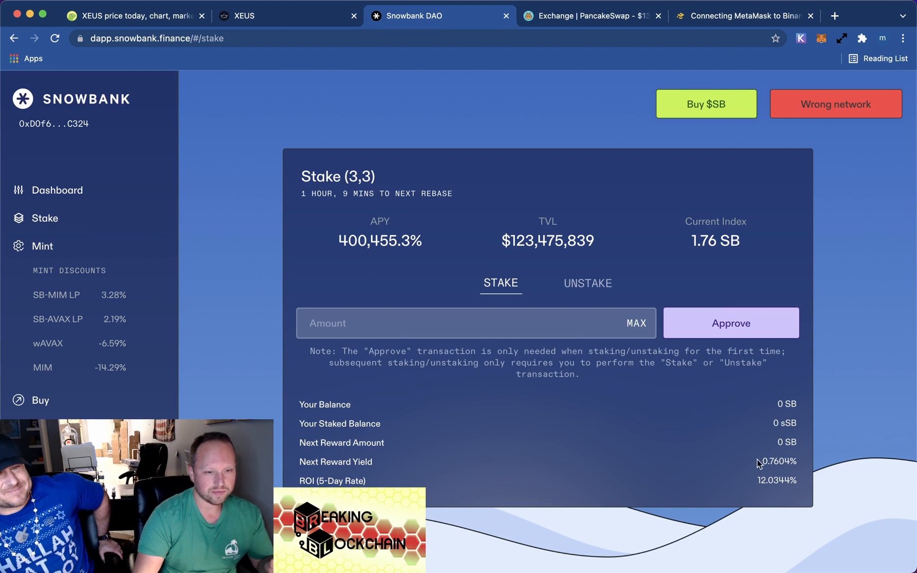
double_click(778, 462)
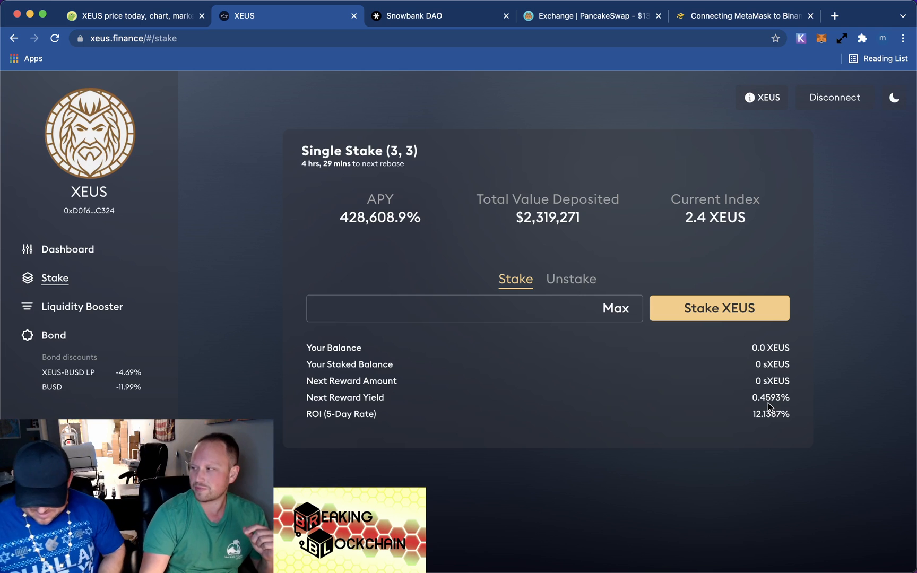
mouse_move(768, 405)
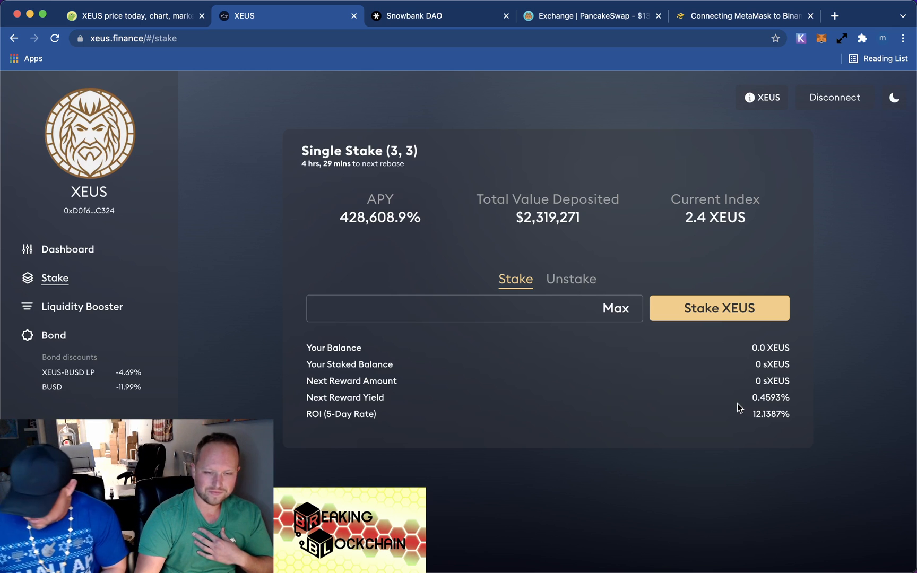
mouse_move(736, 160)
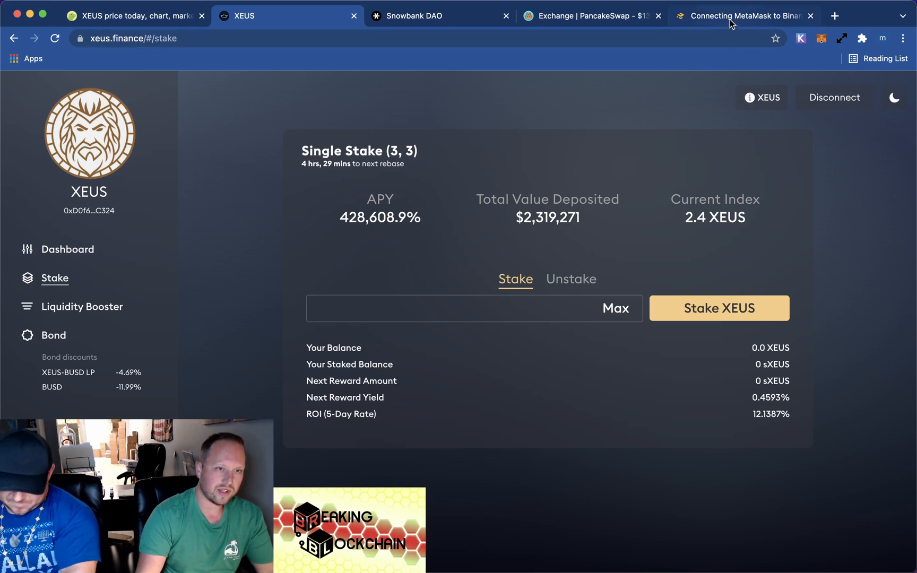
View the Smart Chain mainnet parameters (ChainID 56, BNB symbol) in the MetaMask guide
click(744, 16)
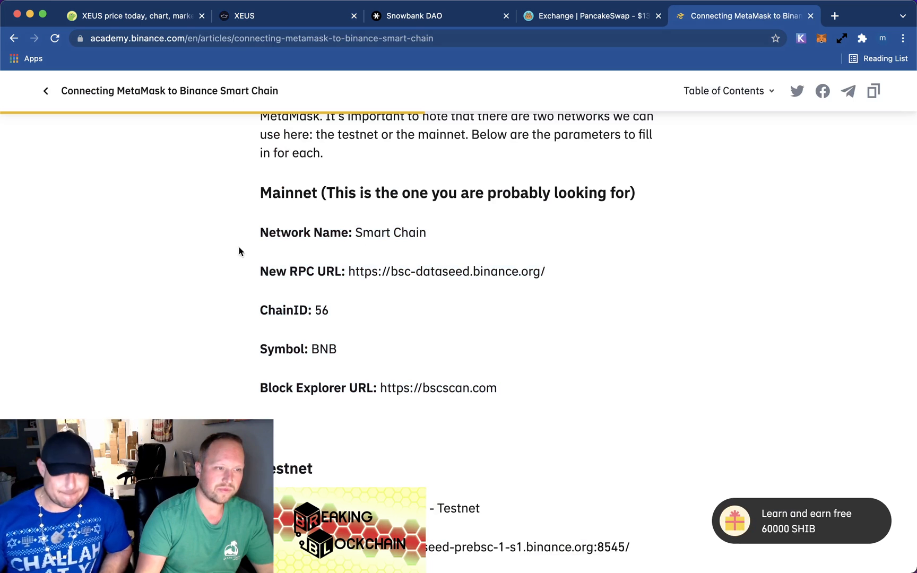
mouse_move(321, 238)
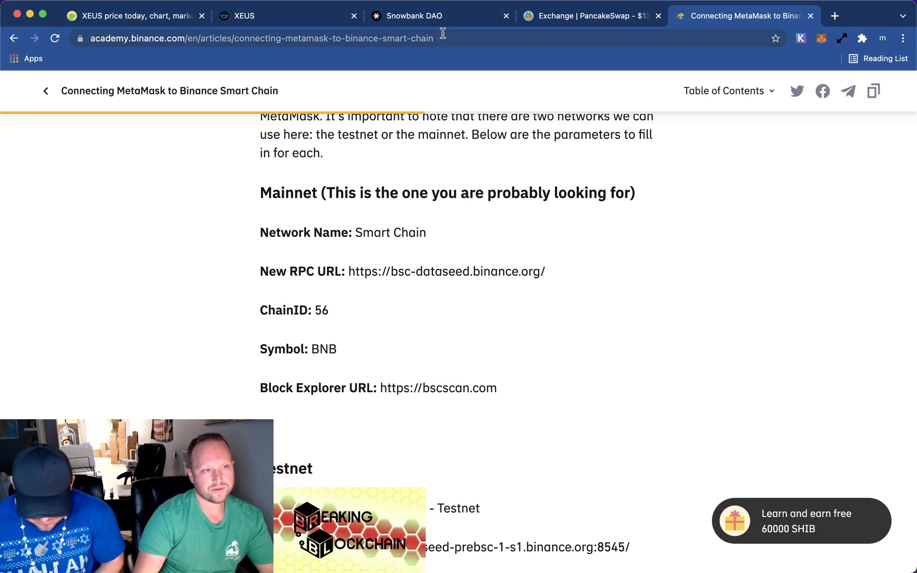
Return to the XEUS staking page and browse the Xeus Finance whitepaper
click(263, 16)
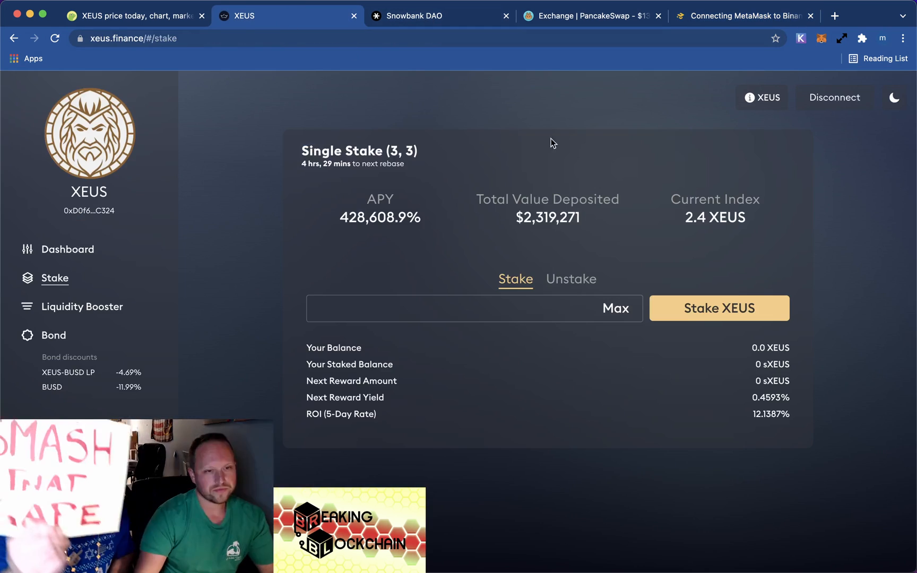
mouse_move(645, 174)
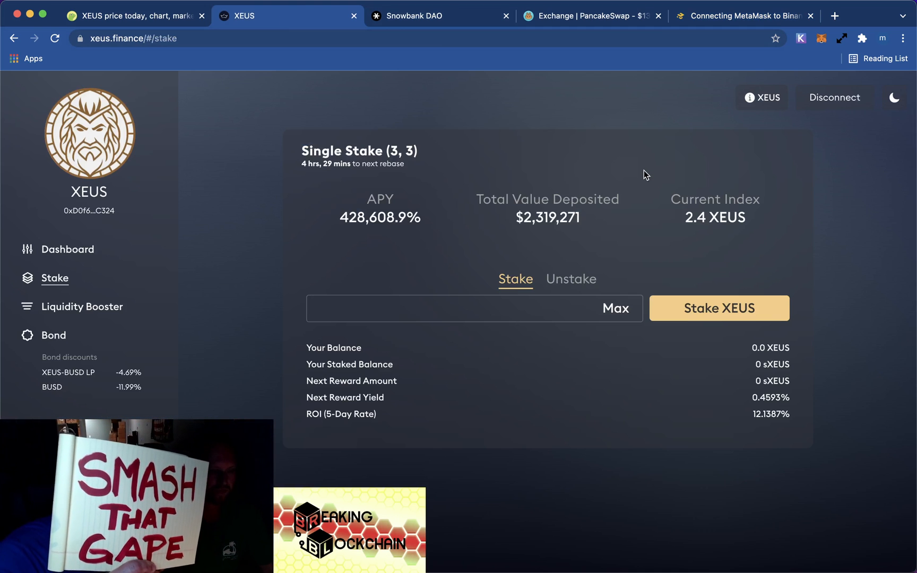
mouse_move(310, 232)
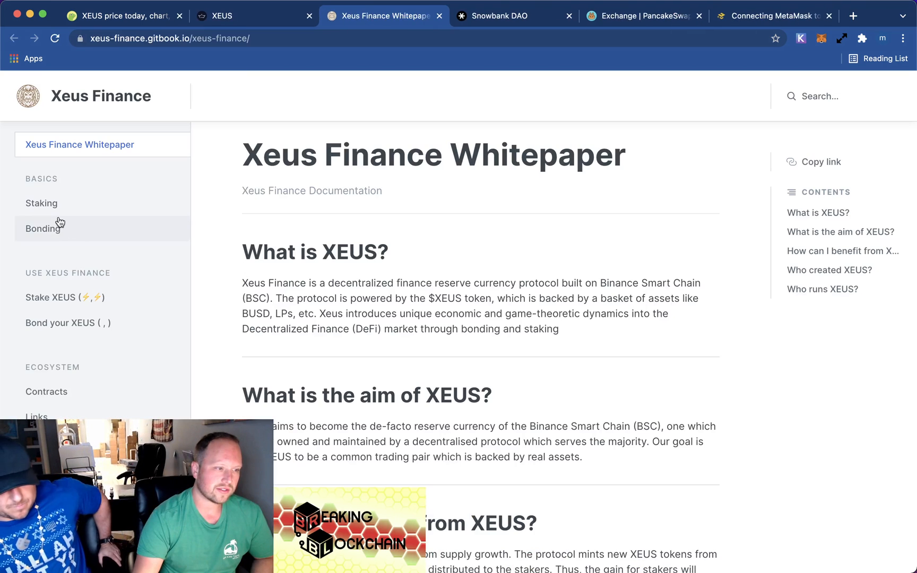
click(46, 391)
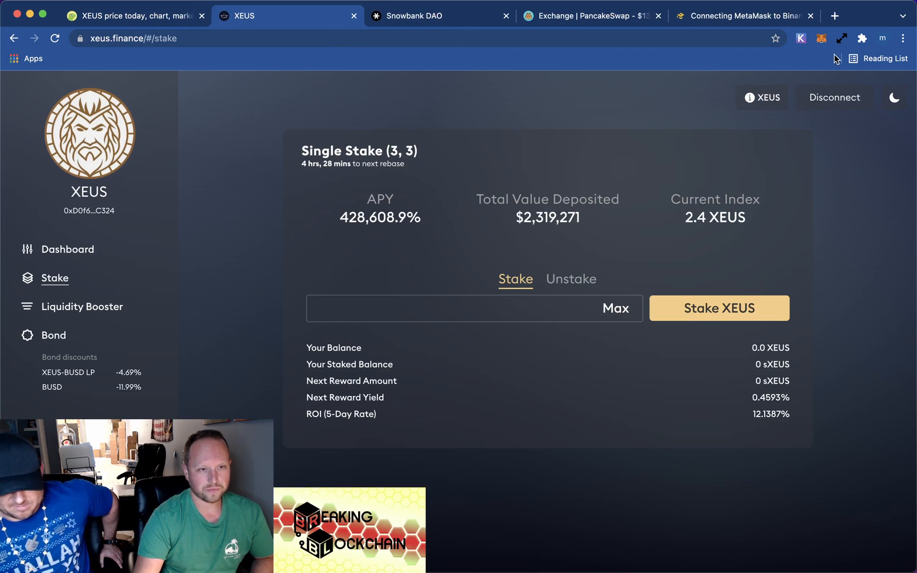
click(822, 38)
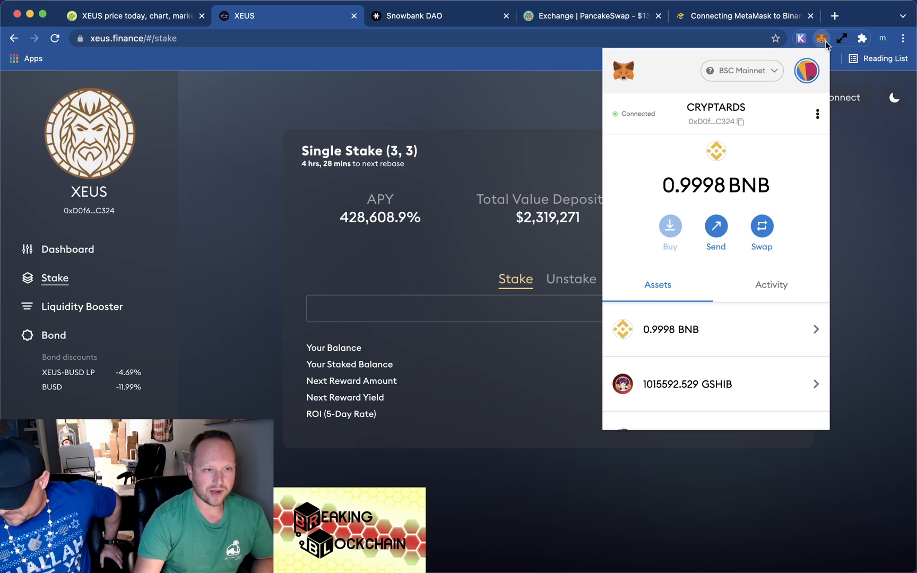
mouse_move(734, 76)
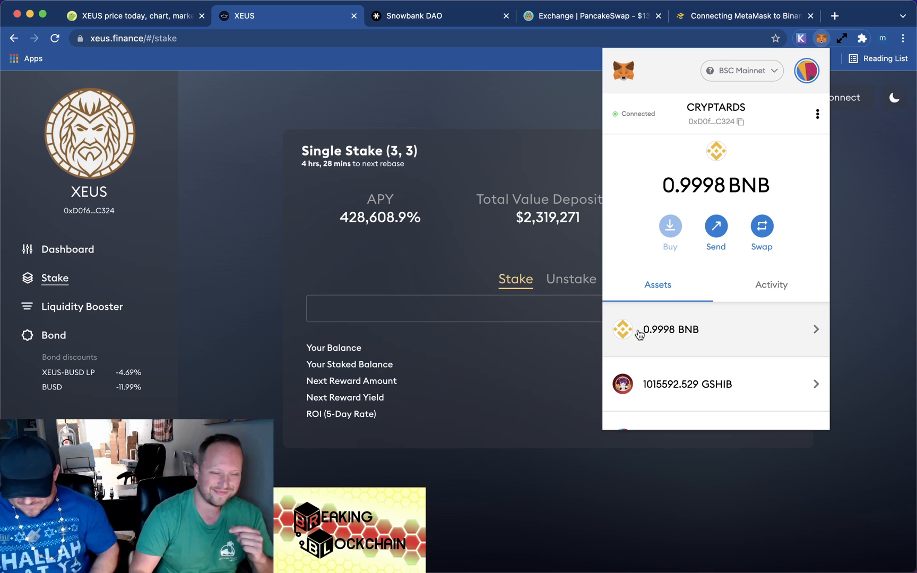
mouse_move(686, 452)
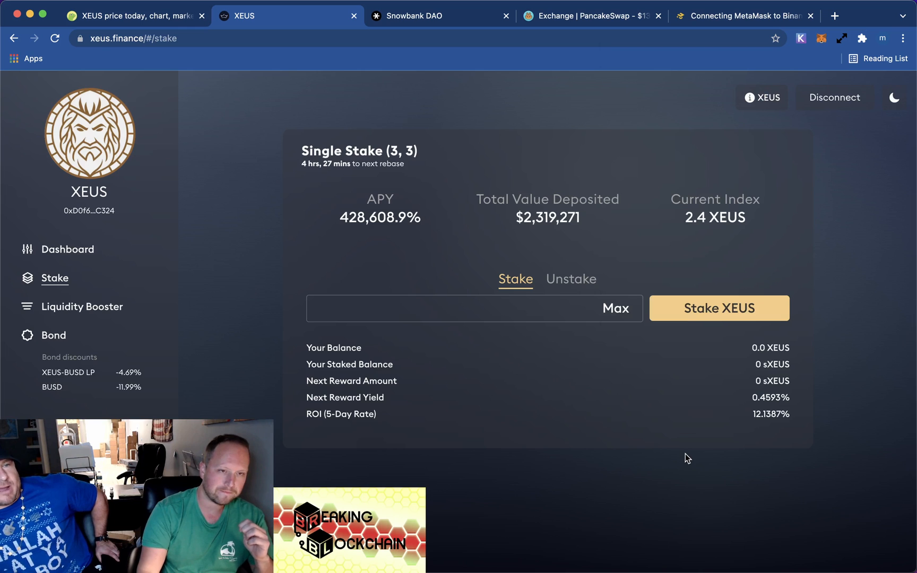
mouse_move(808, 250)
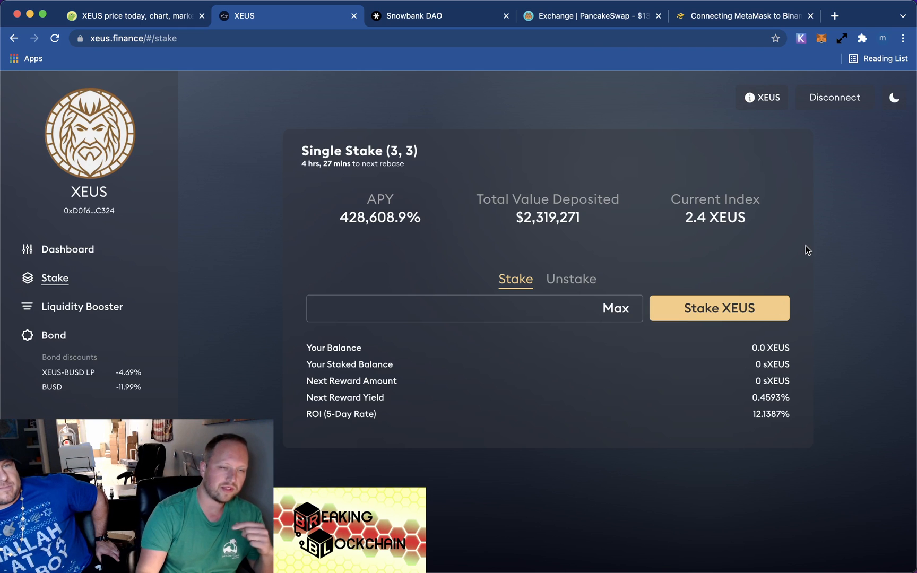
mouse_move(771, 138)
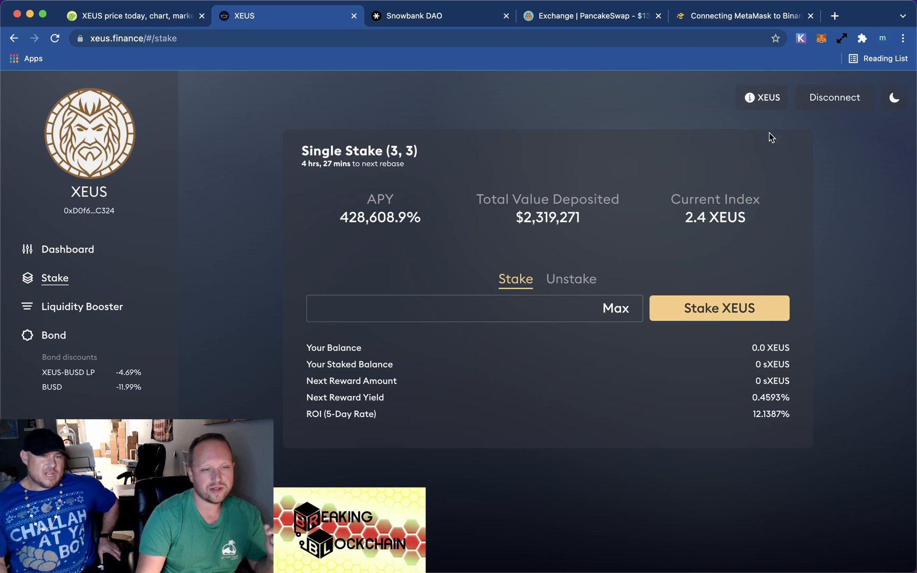
click(762, 97)
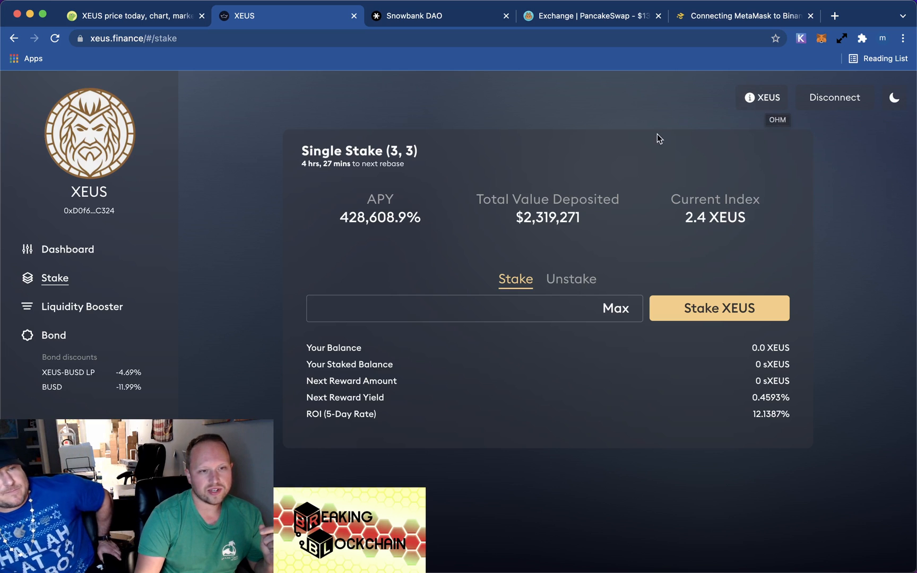
click(762, 97)
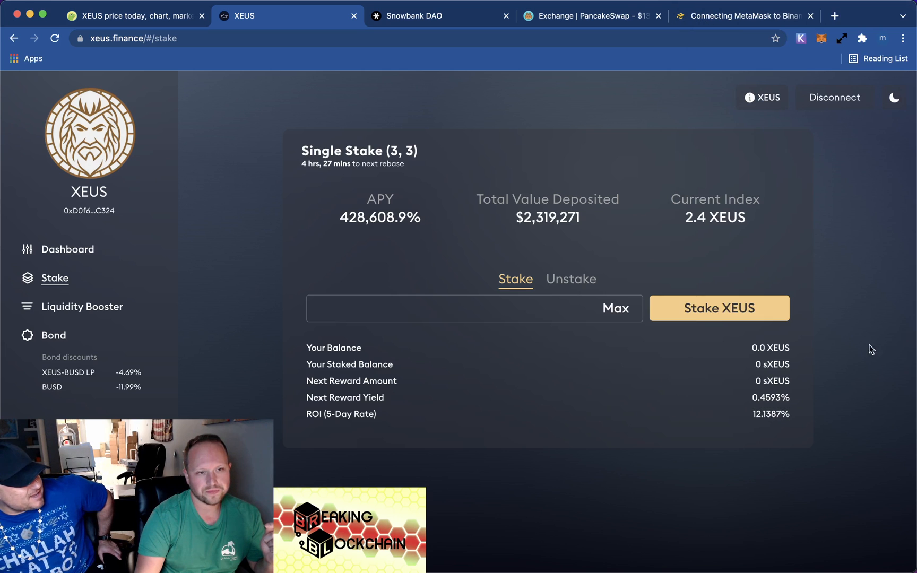
Import sXEUS into MetaMask and check the wallet's asset list, showing 0 XEUS
click(762, 97)
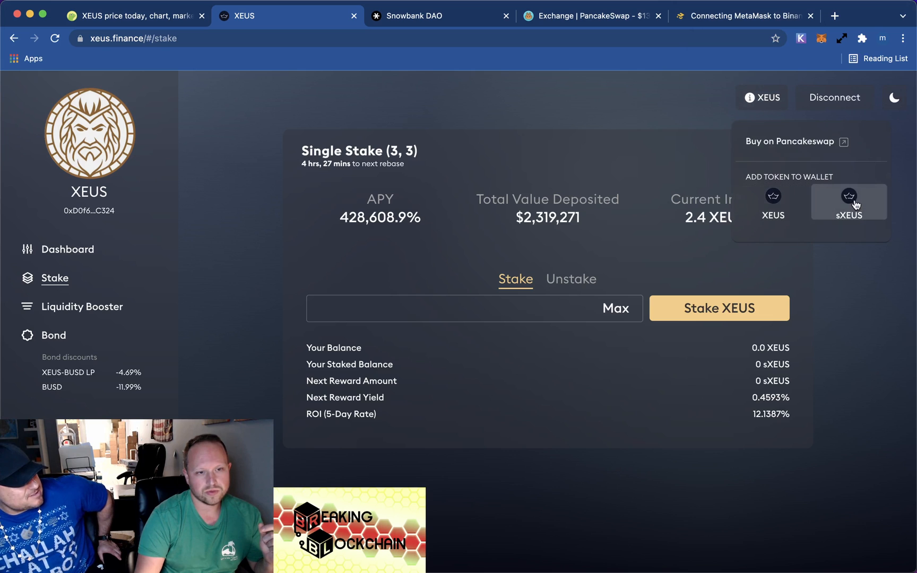
click(849, 202)
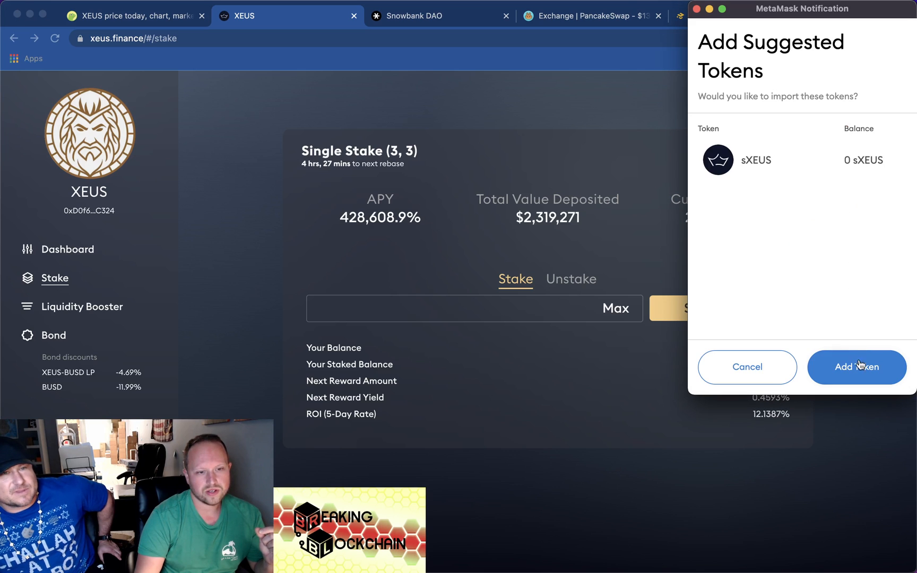
click(856, 367)
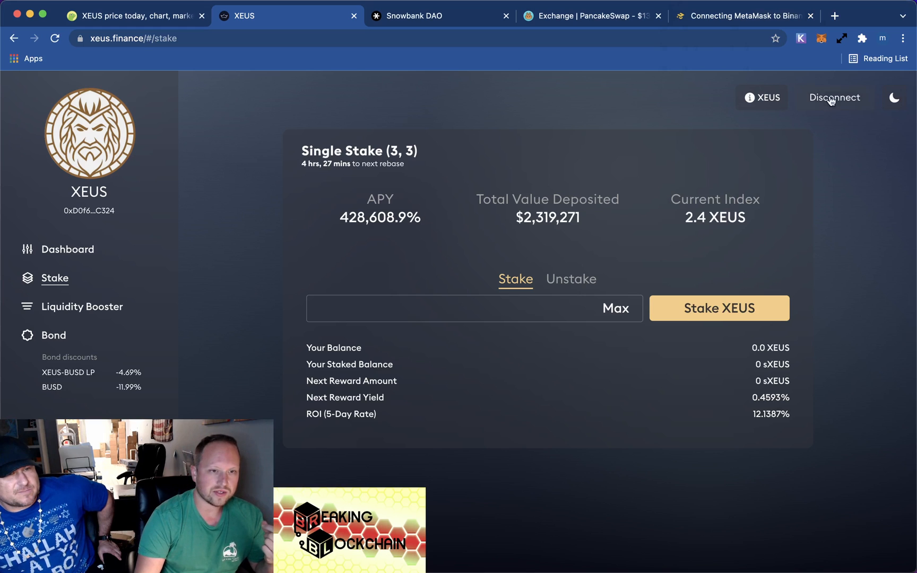
click(822, 39)
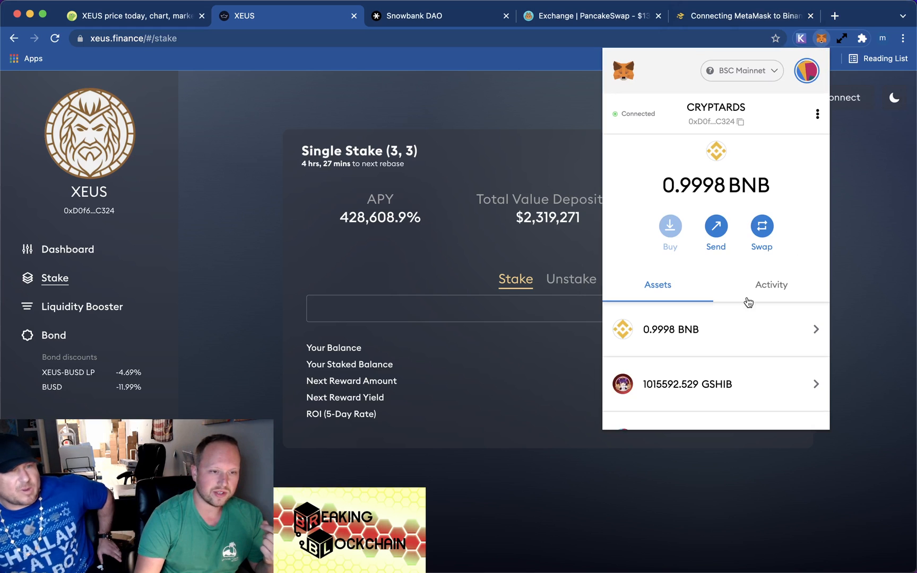
scroll(down, 3)
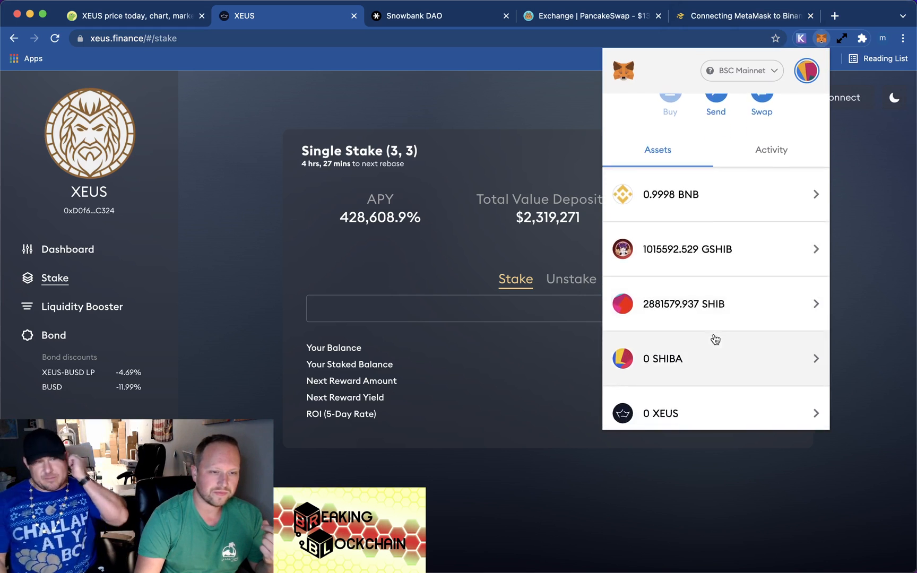
scroll(down, 3)
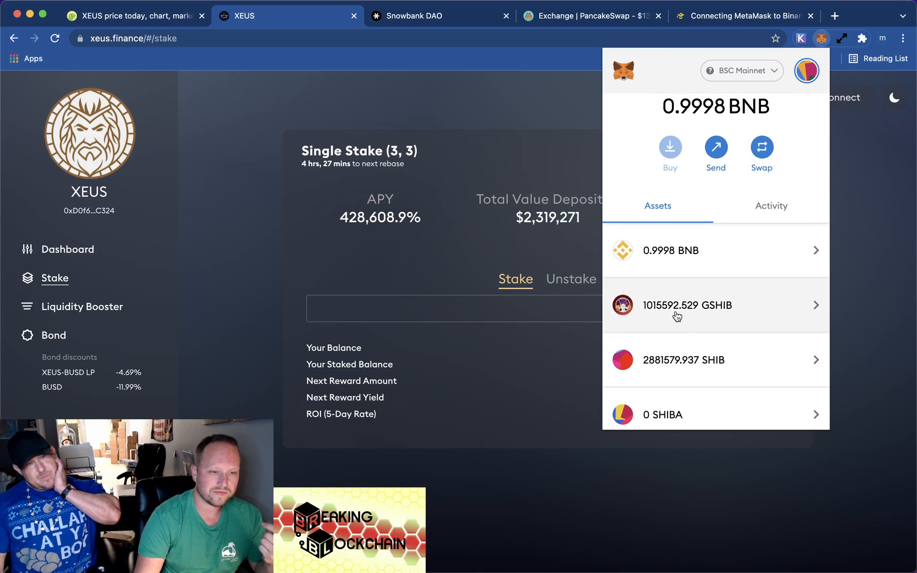
click(570, 179)
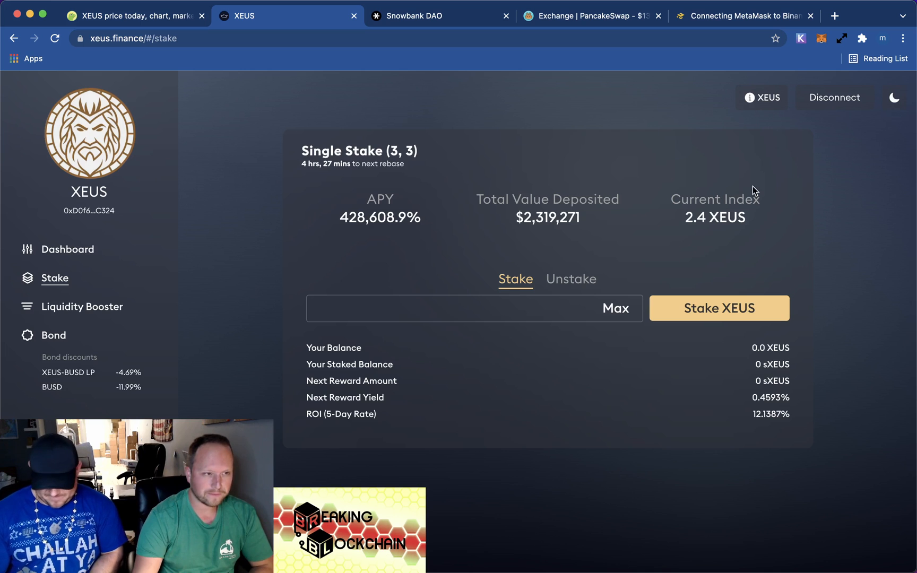
Choose 'Buy on Pancakeswap' from the XEUS options to open a BUSD-to-XEUS swap
click(762, 97)
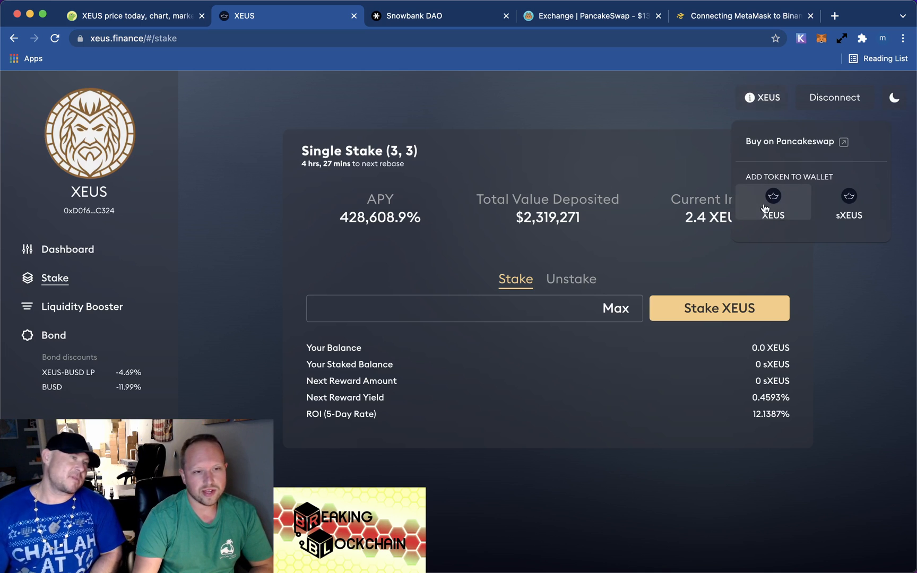
mouse_move(773, 142)
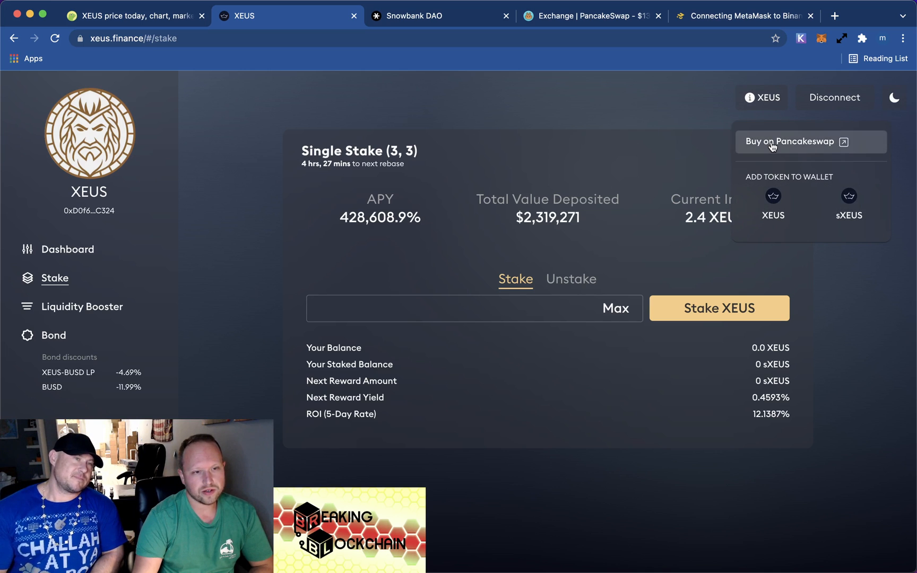
click(790, 142)
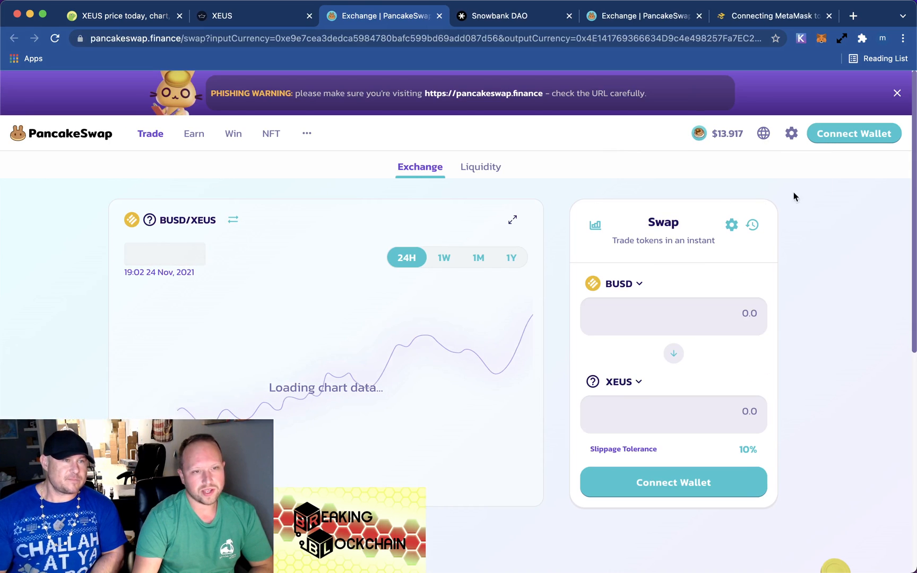
Connect MetaMask to PancakeSwap and switch the pay token from BUSD to BNB
click(853, 133)
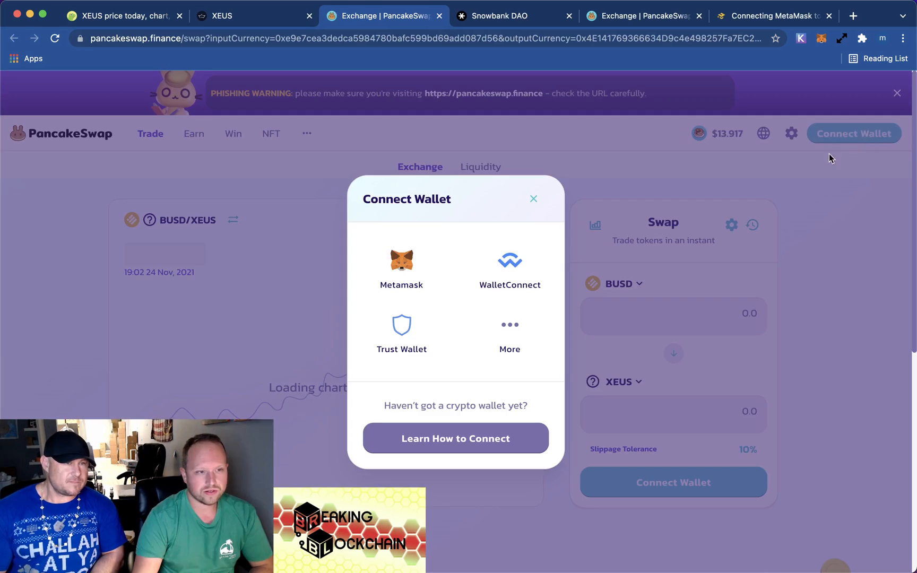
click(402, 266)
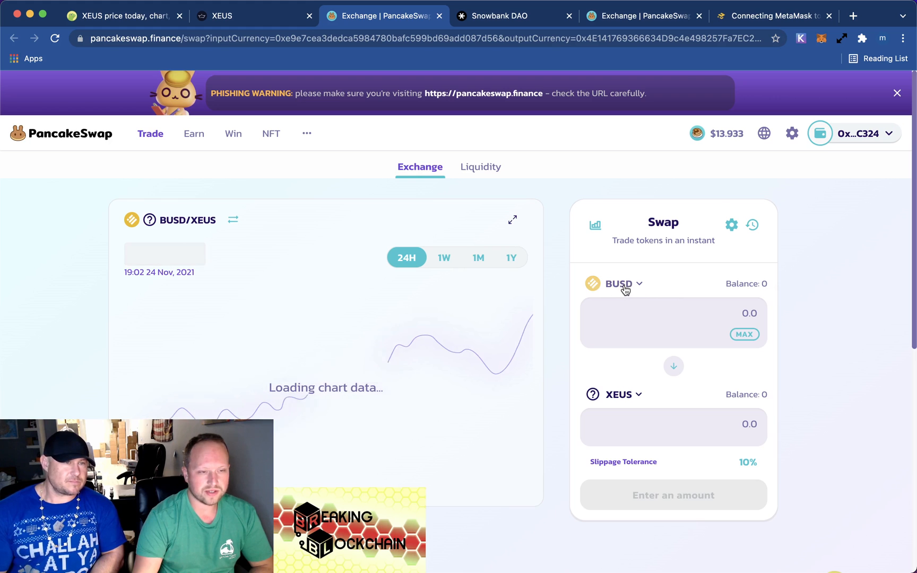
click(615, 283)
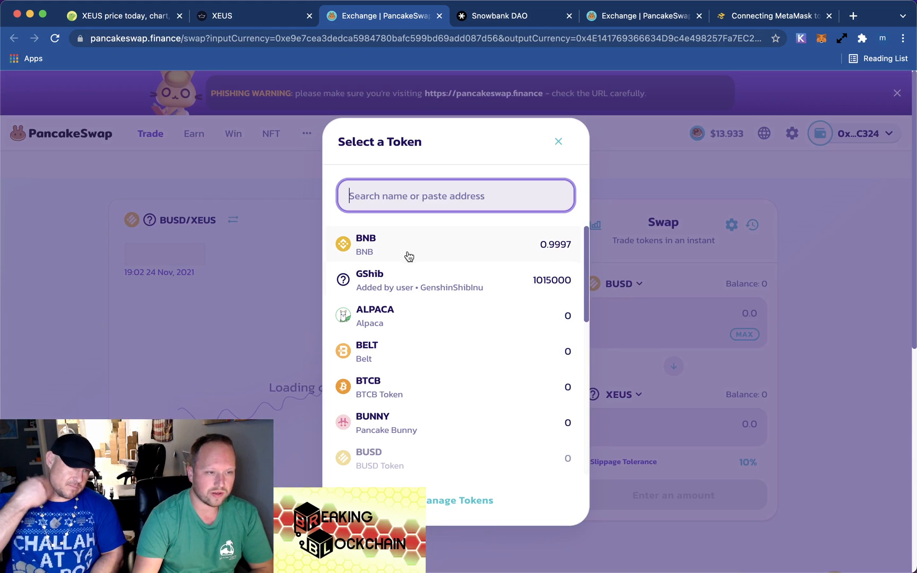
click(366, 245)
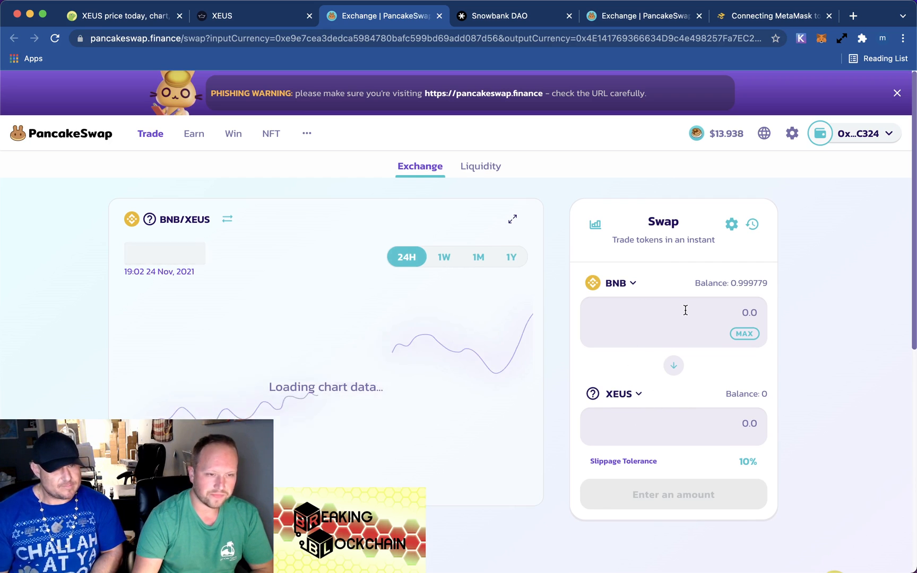
Enter 0.689779665 BNB to spend, quoting about 1.158 XEUS
click(745, 333)
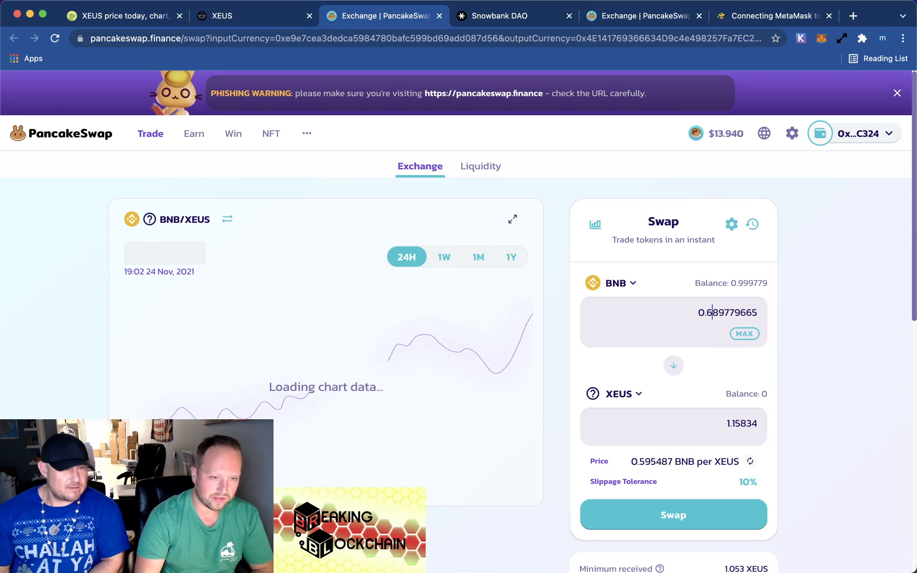
mouse_move(828, 334)
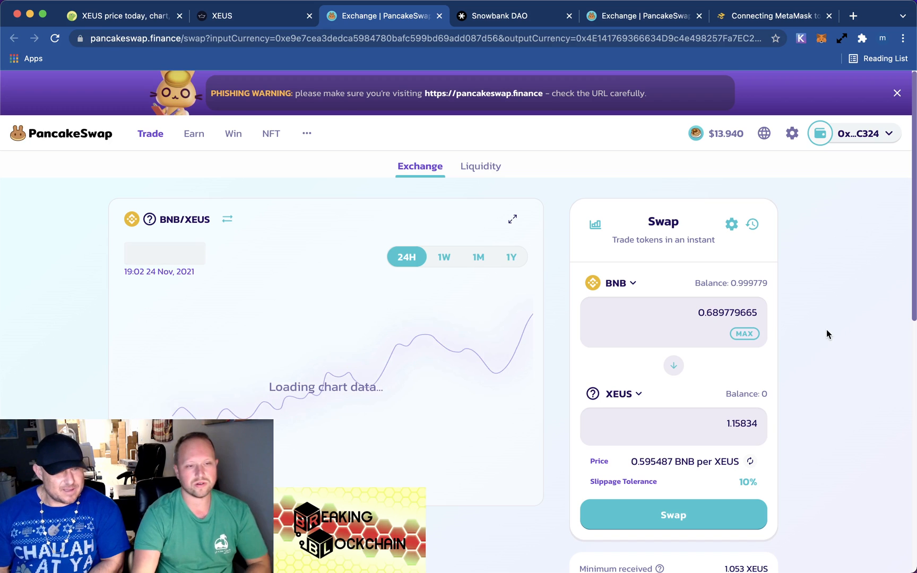
mouse_move(818, 286)
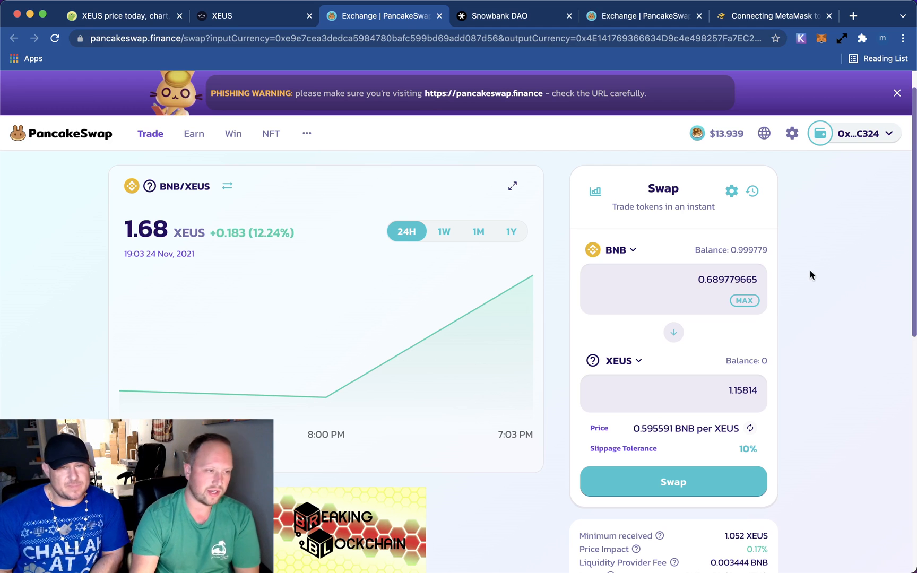
mouse_move(819, 455)
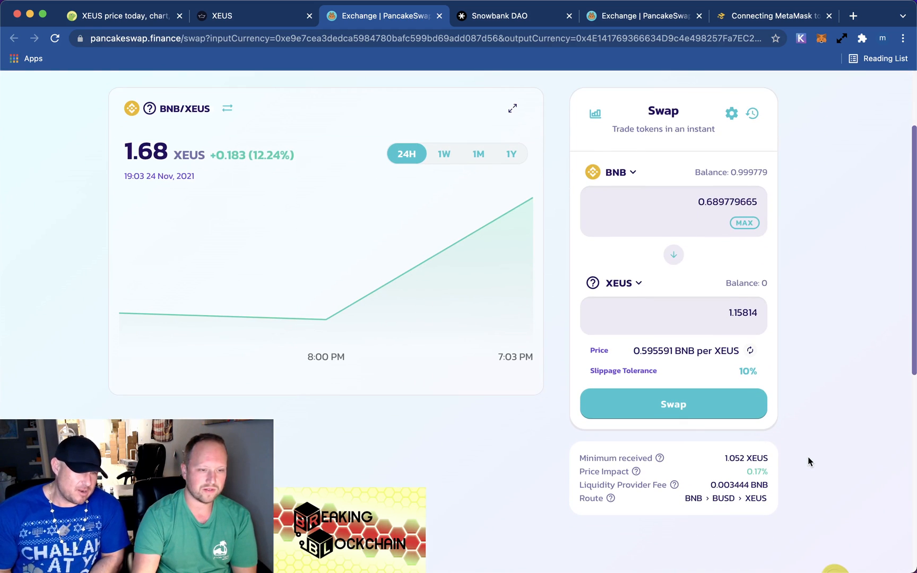
mouse_move(636, 472)
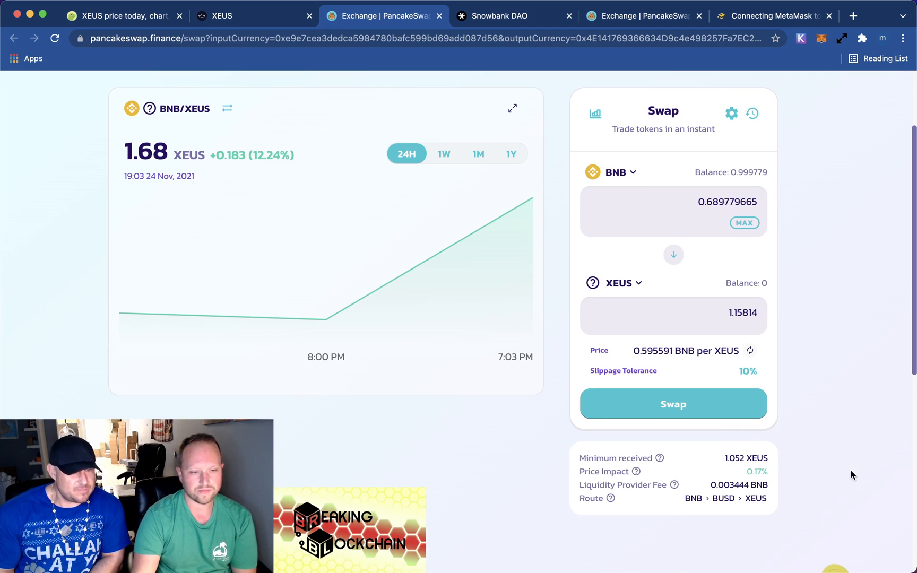
mouse_move(696, 407)
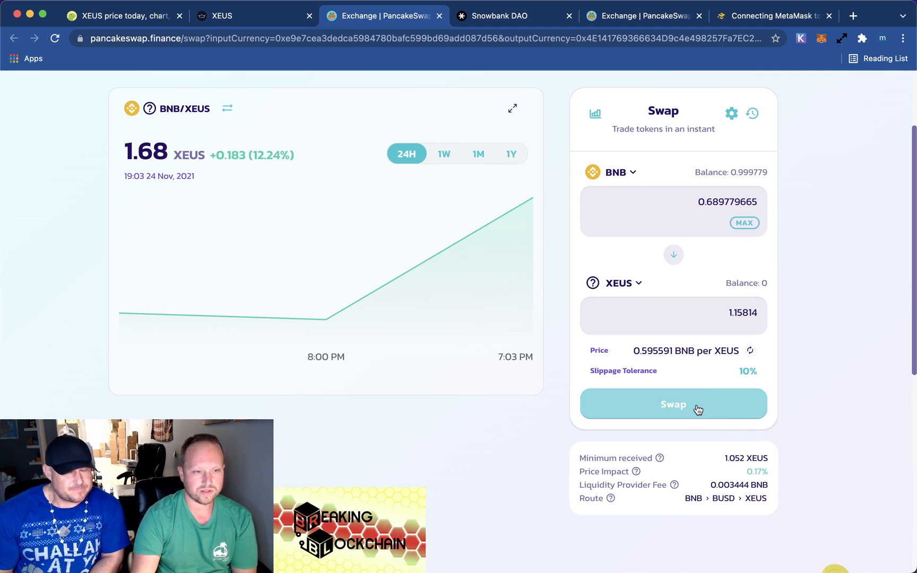
Swap 0.689779 BNB for about 1.158 XEUS, accepting the price update and approving in MetaMask
click(672, 405)
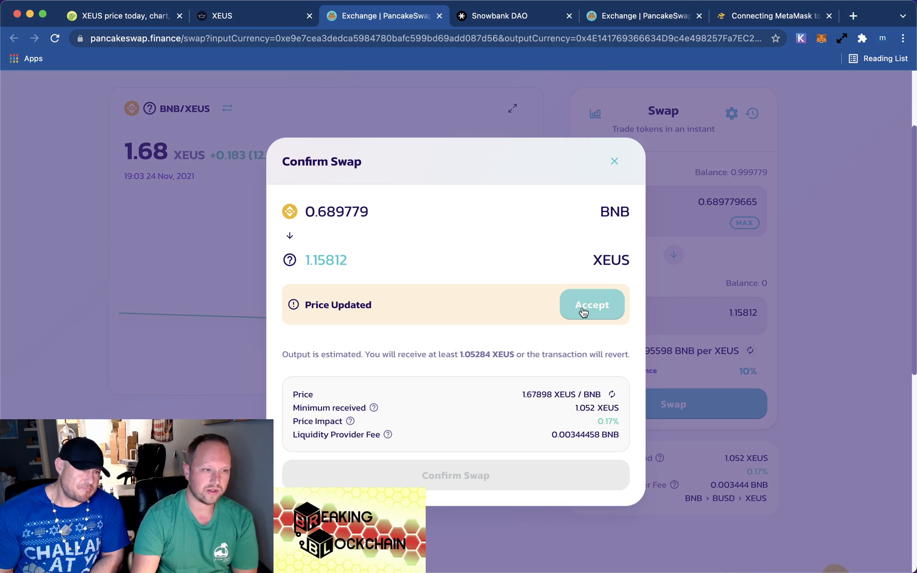
click(591, 305)
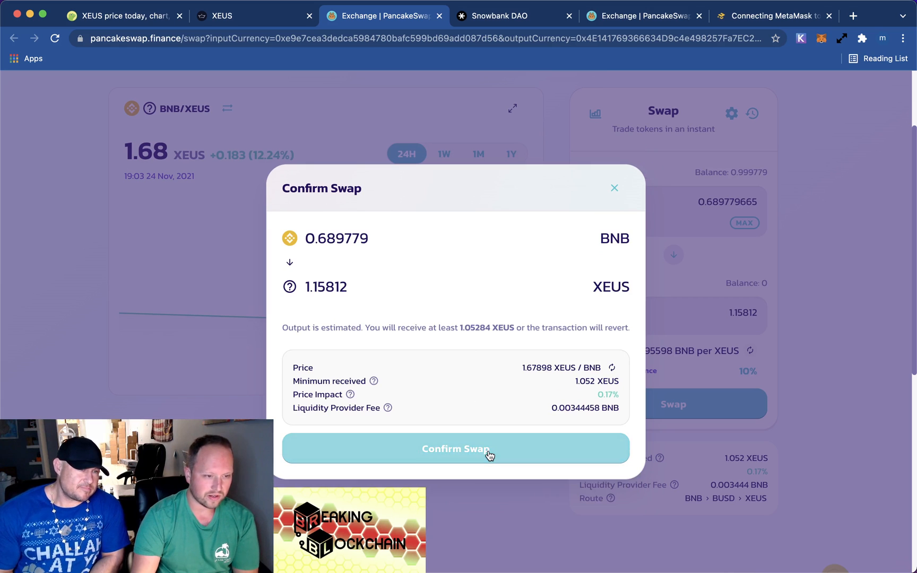
click(455, 449)
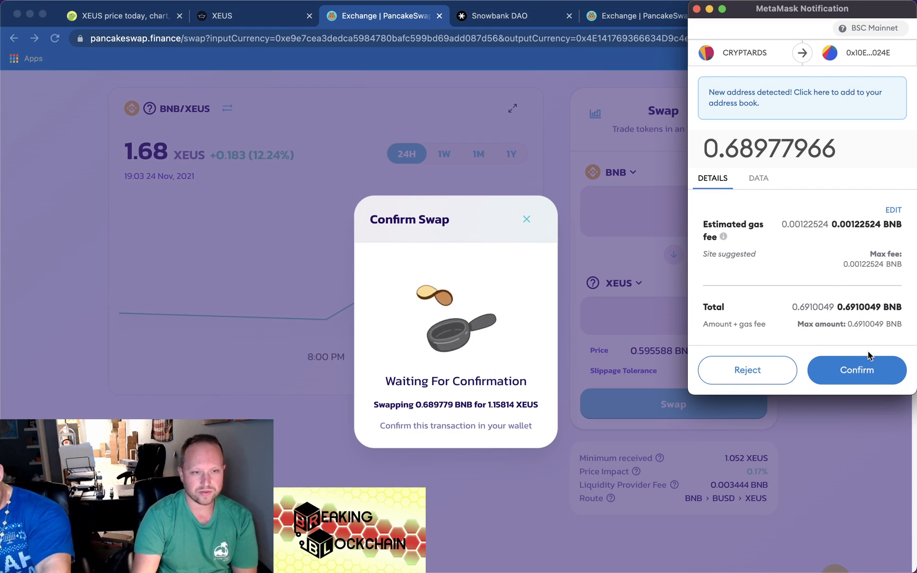
click(856, 369)
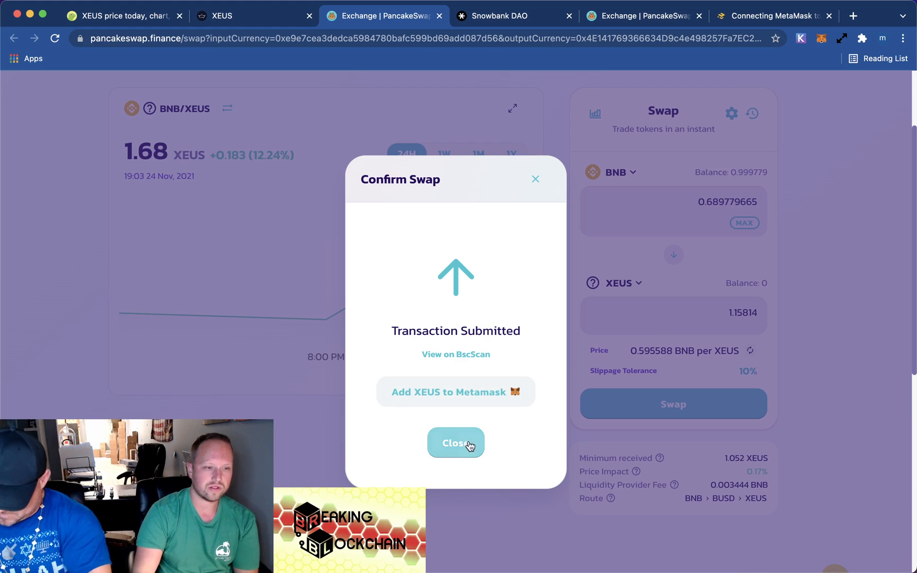
click(456, 443)
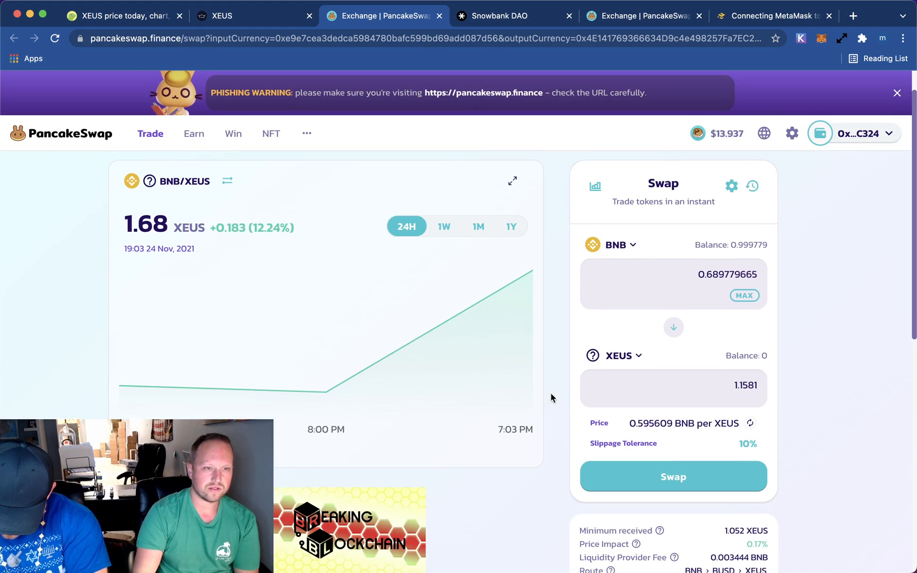
mouse_move(857, 44)
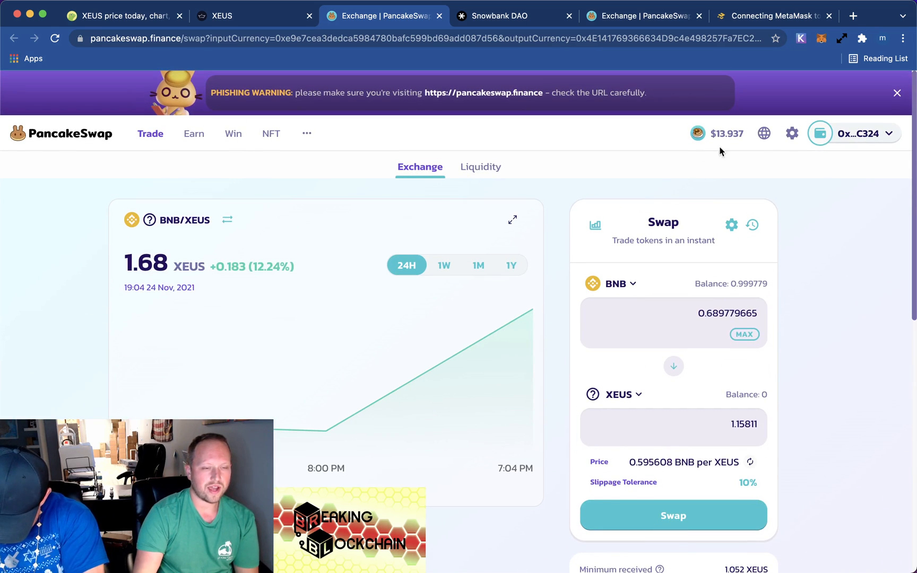
mouse_move(847, 196)
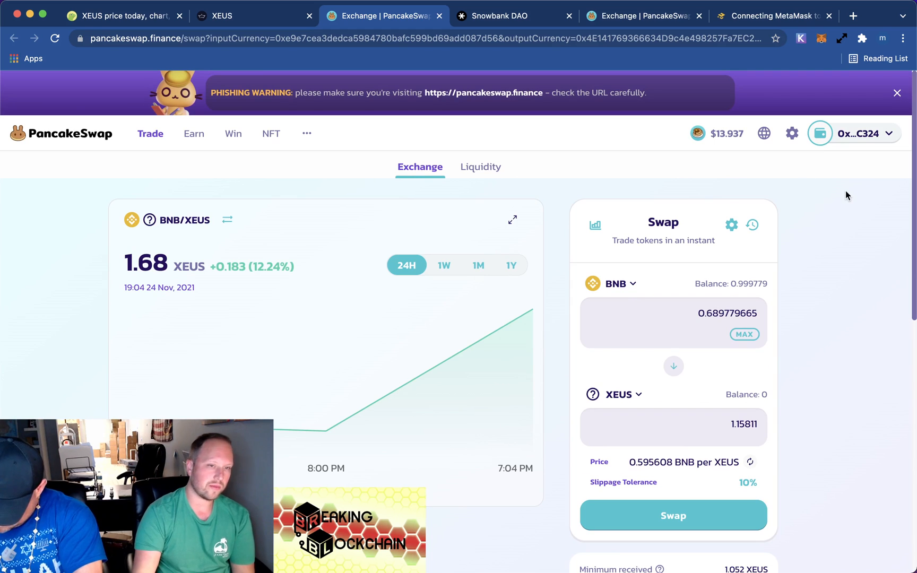
mouse_move(550, 146)
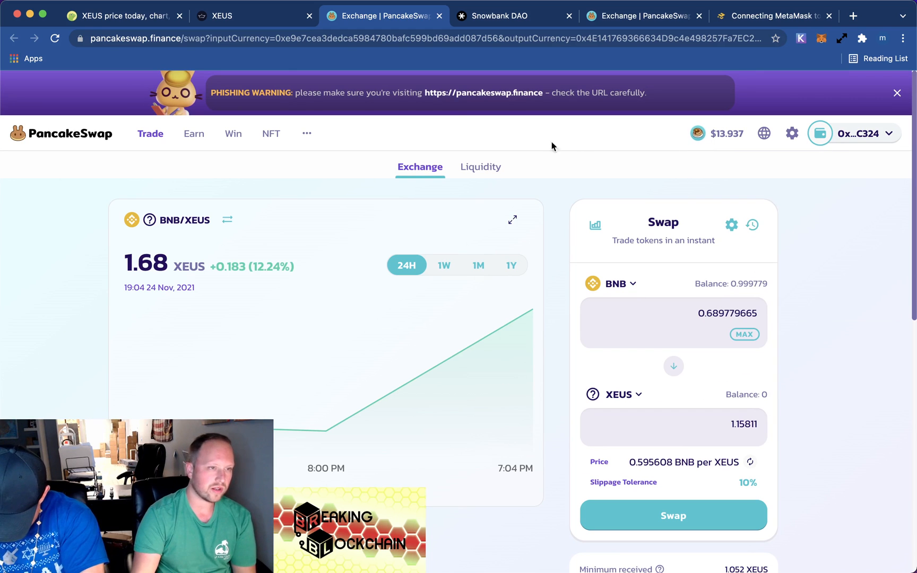
click(254, 16)
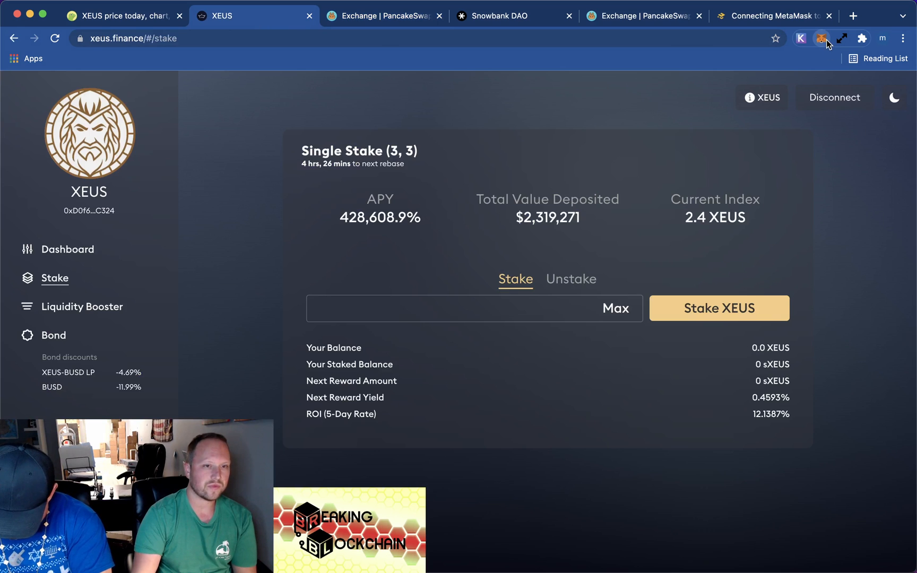
click(821, 39)
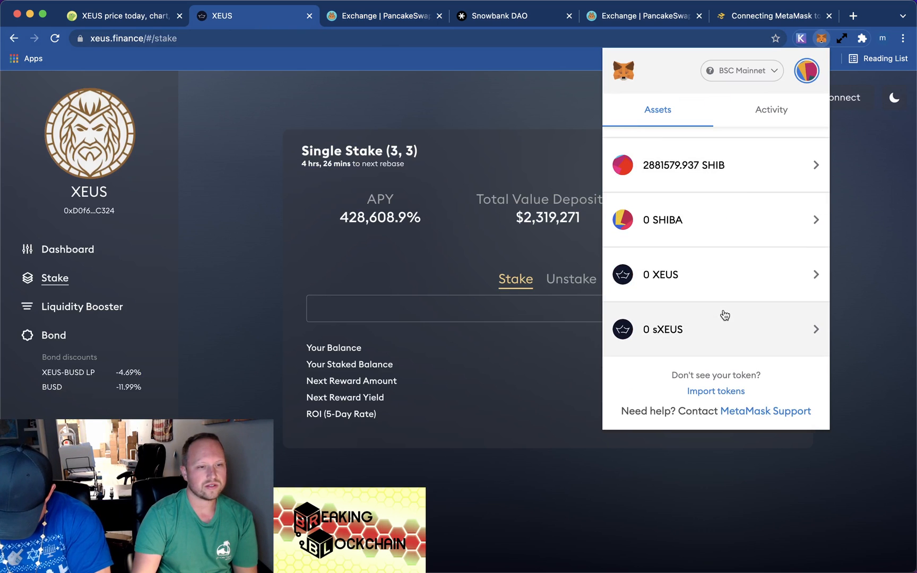
click(641, 16)
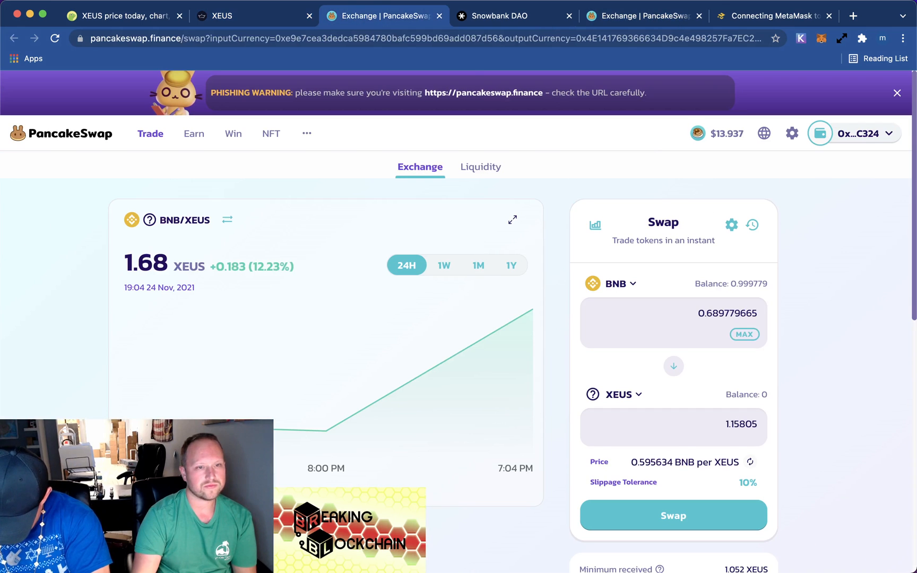
scroll(down, 3)
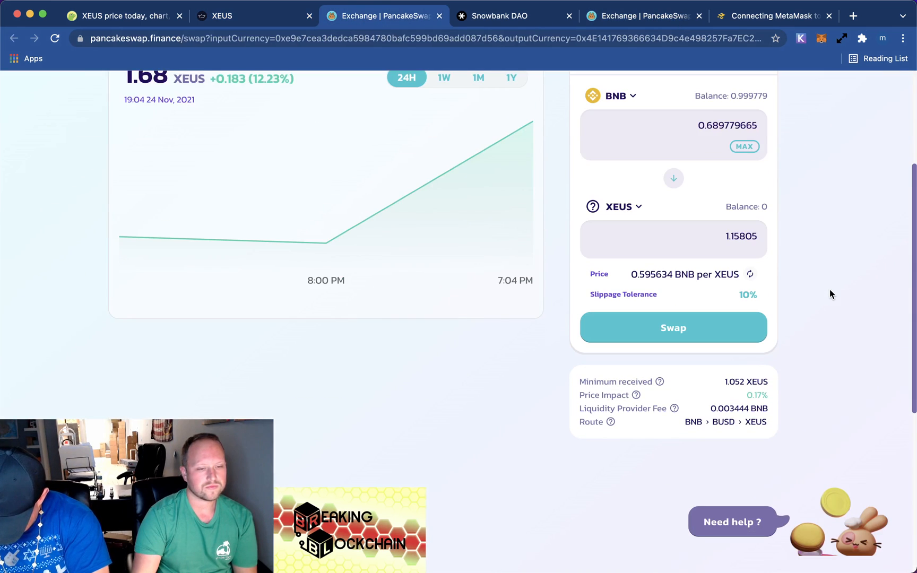
Check recent transactions for the completed 0.689 BNB to 1.15 XEUS swap, then return to PancakeSwap
click(860, 133)
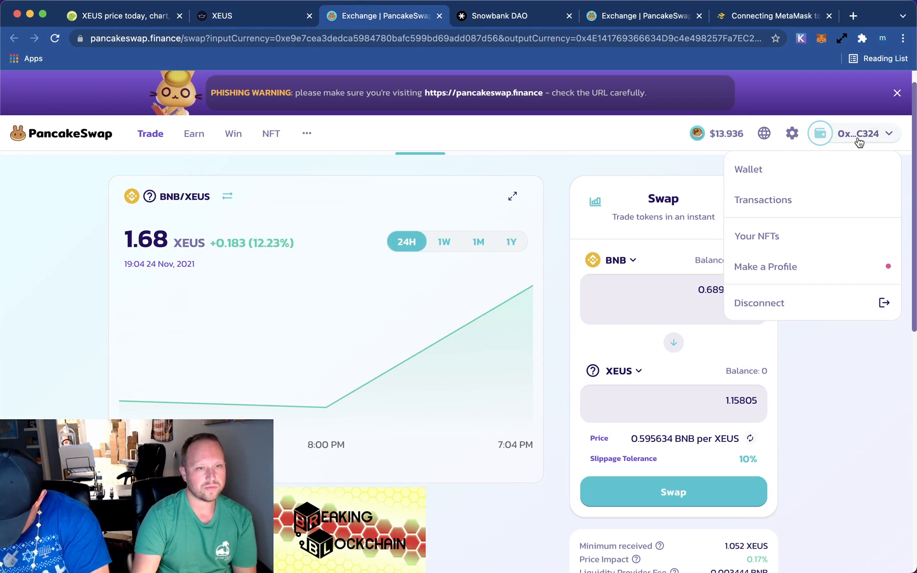
click(763, 199)
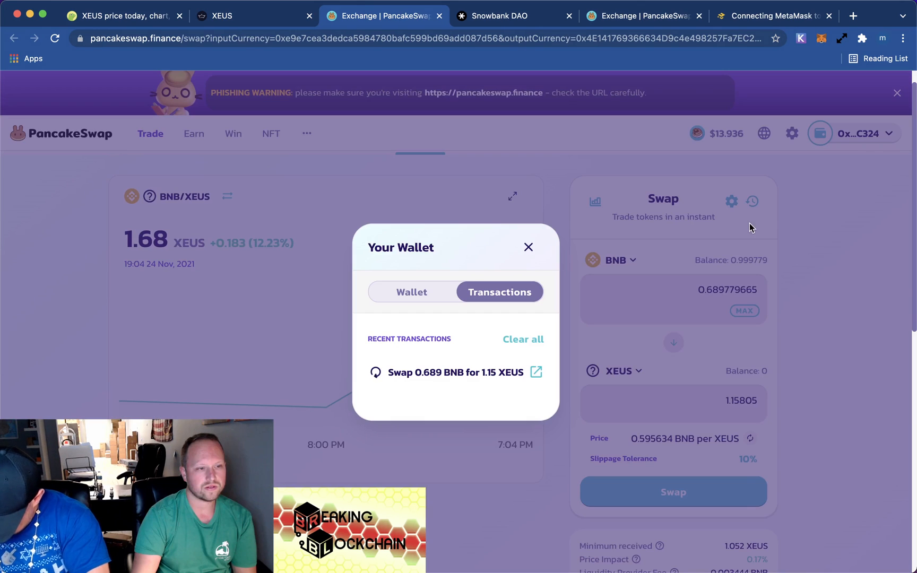
mouse_move(434, 384)
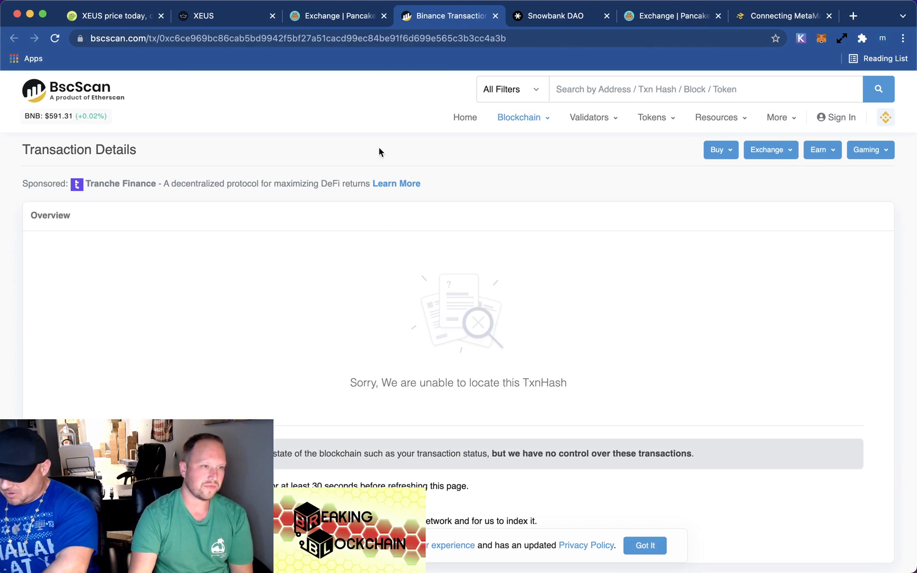
mouse_move(338, 16)
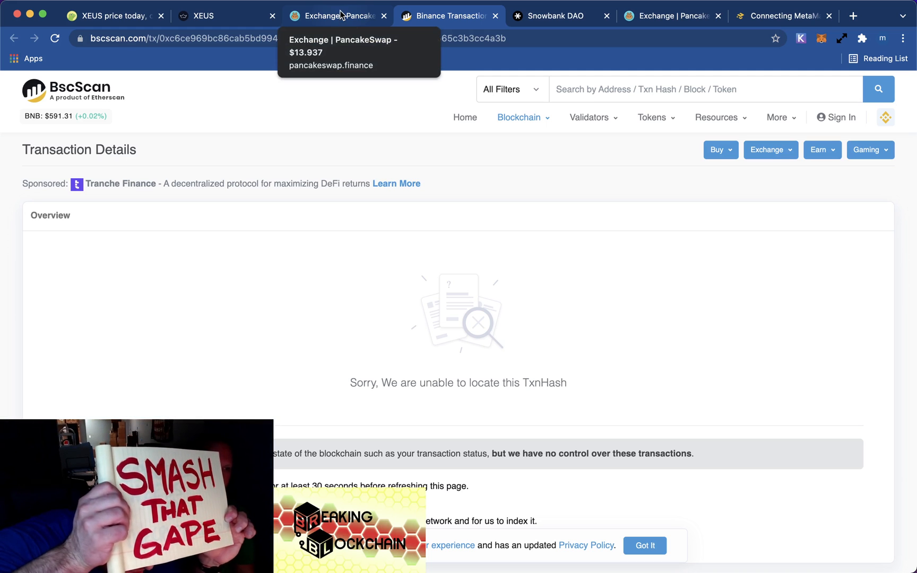
click(338, 16)
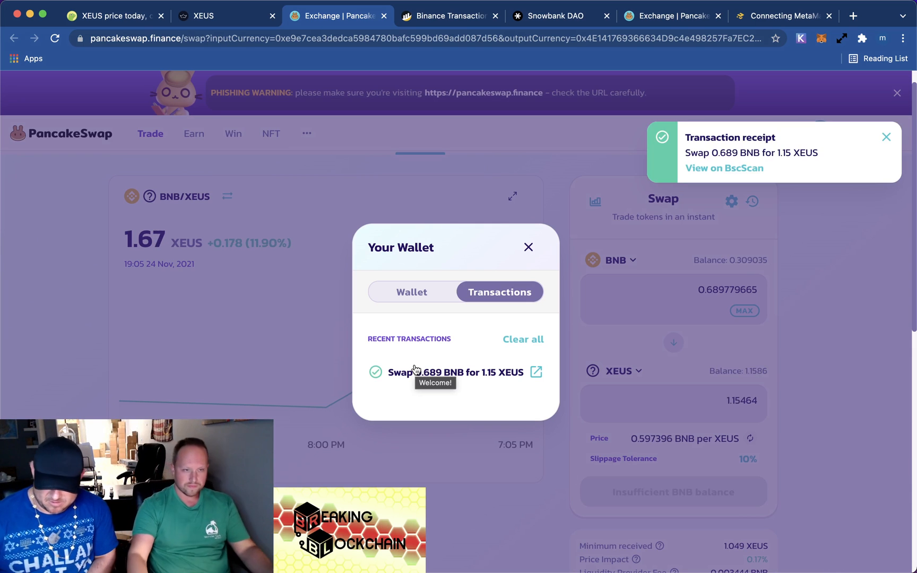
mouse_move(851, 142)
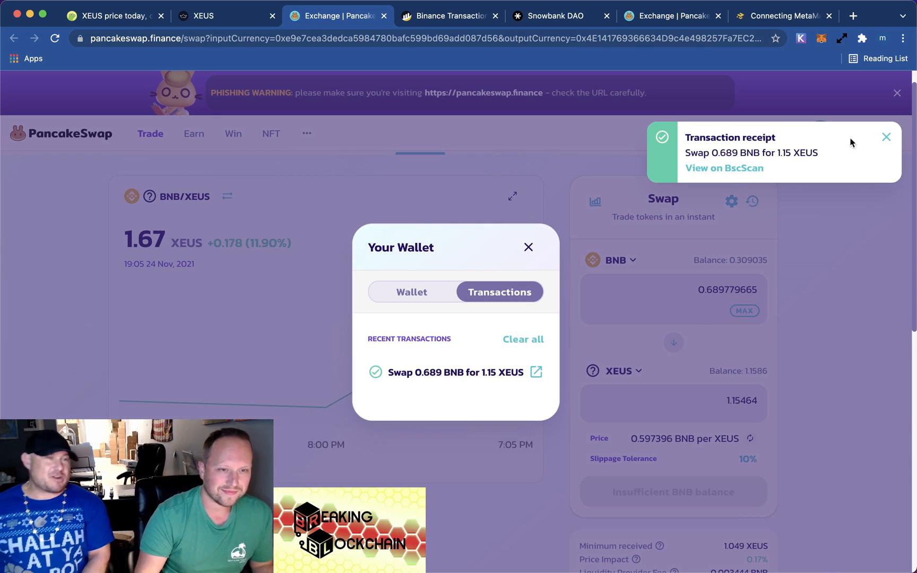
Dismiss the receipt and transactions windows, then return to the XEUS staking page
click(885, 137)
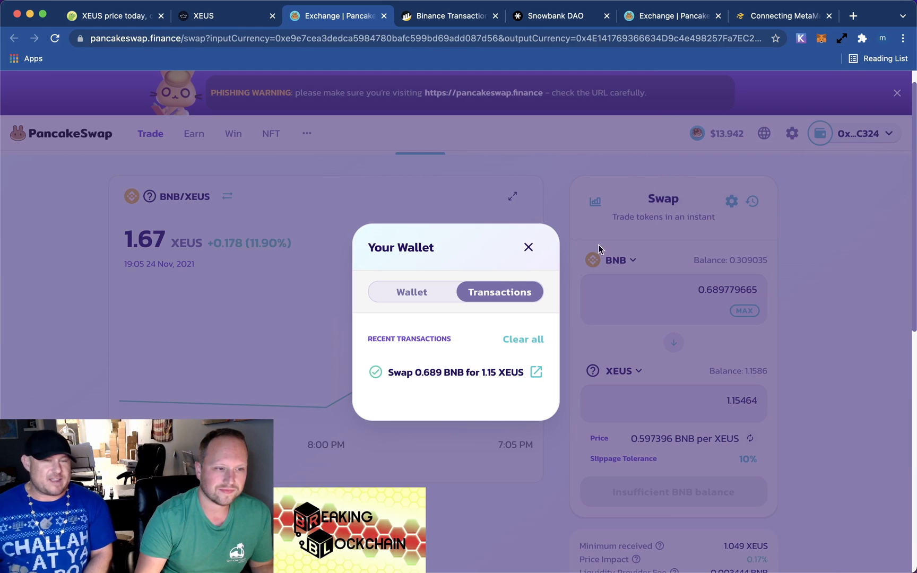
click(527, 247)
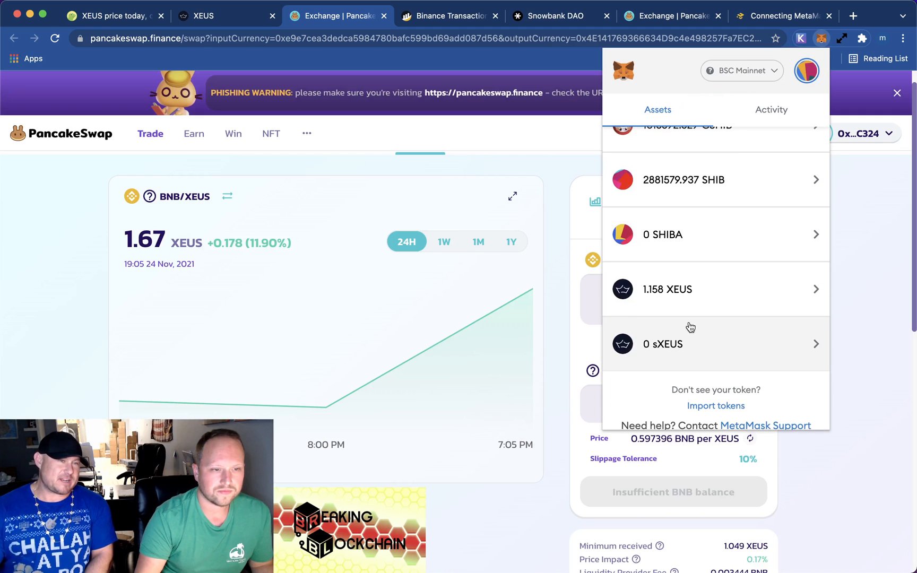
mouse_move(369, 123)
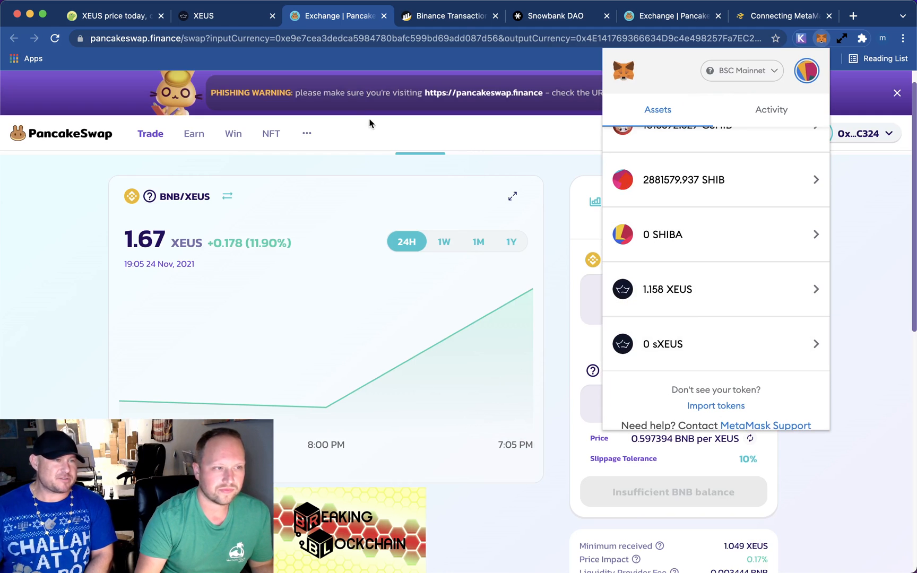
click(222, 16)
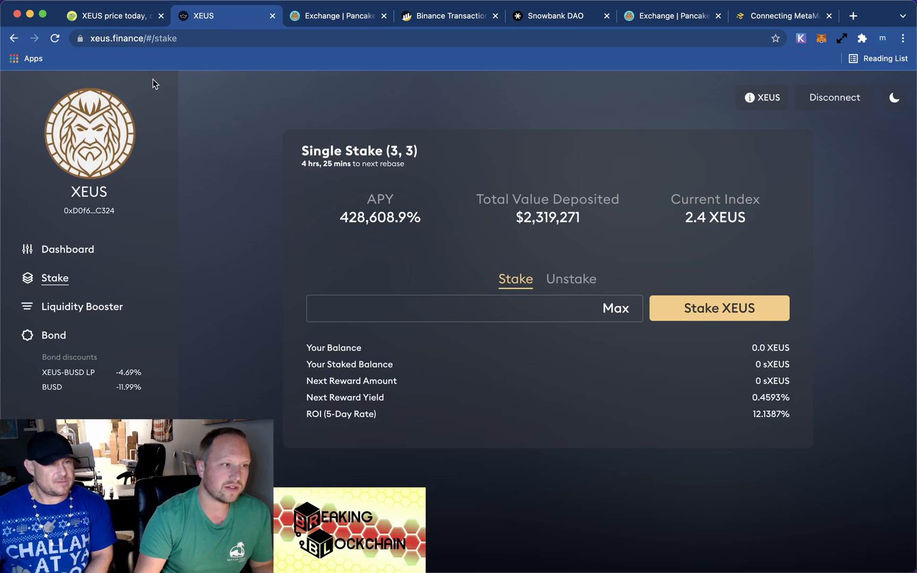
Refresh the staking page, stake the max 1.1586 XEUS, and approve it in MetaMask
click(463, 308)
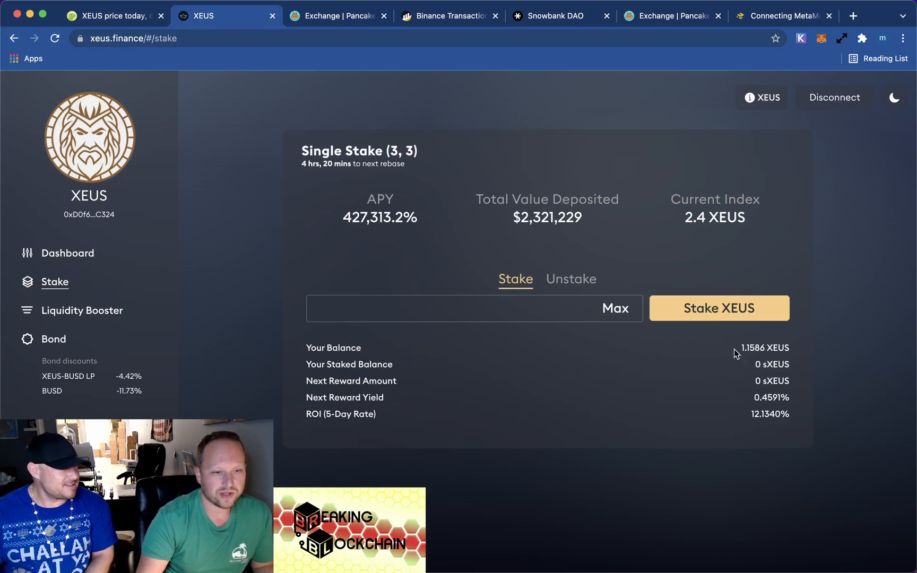
mouse_move(803, 349)
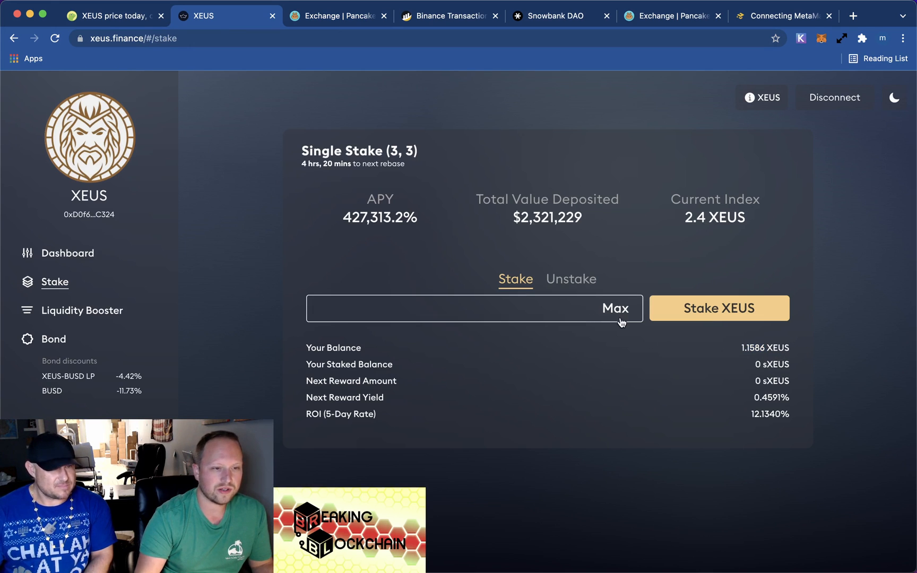
click(615, 309)
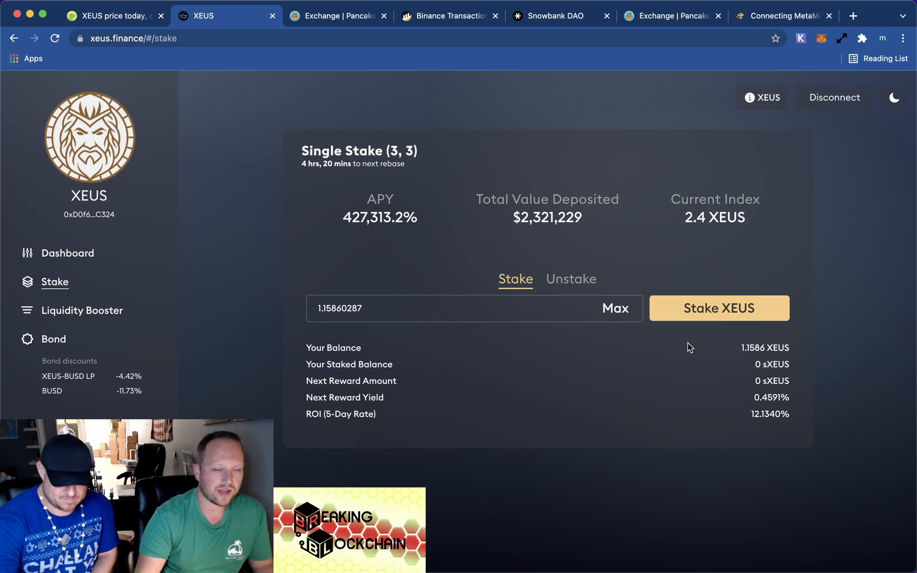
click(719, 309)
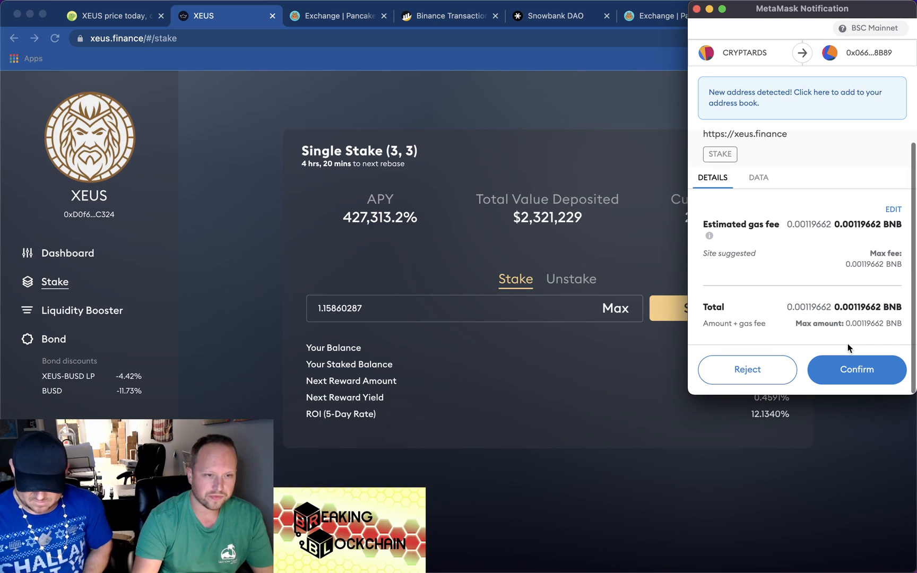
click(857, 369)
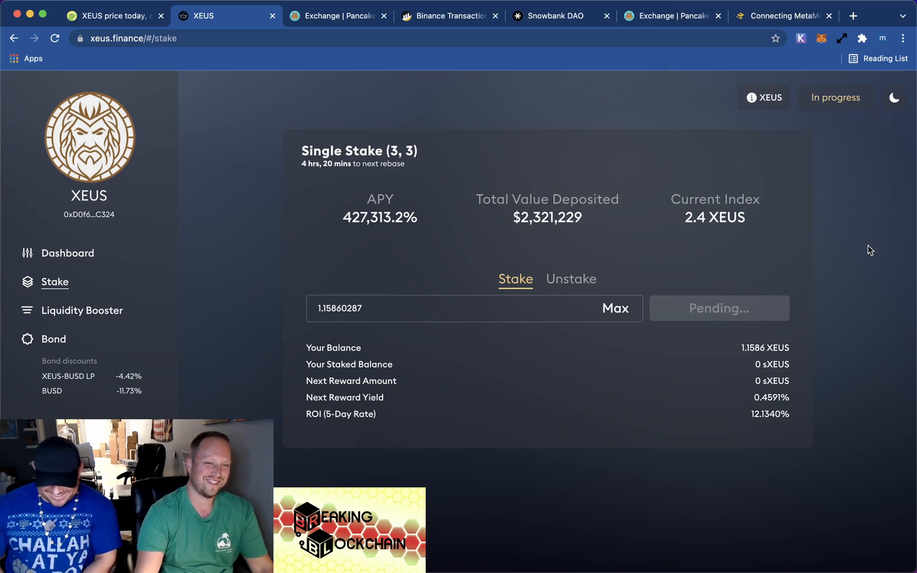
mouse_move(777, 250)
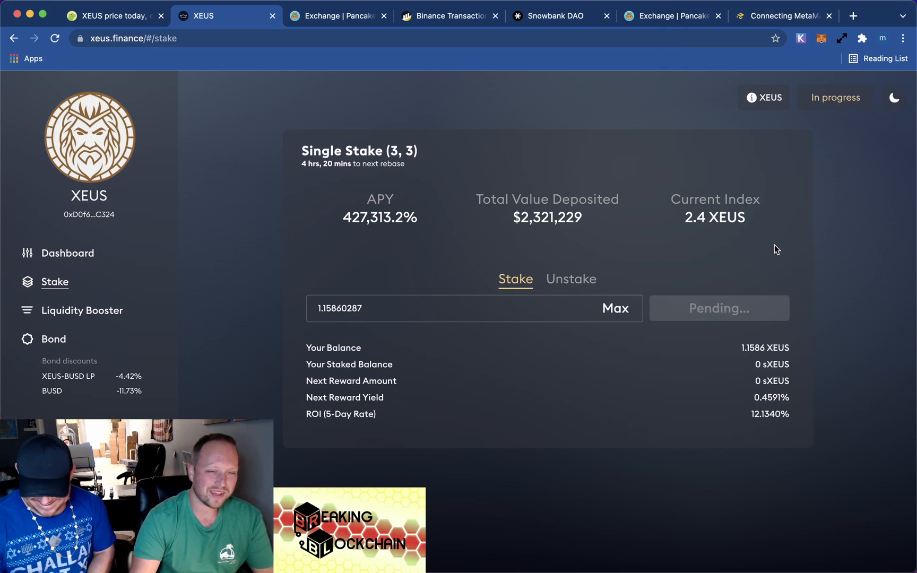
mouse_move(784, 243)
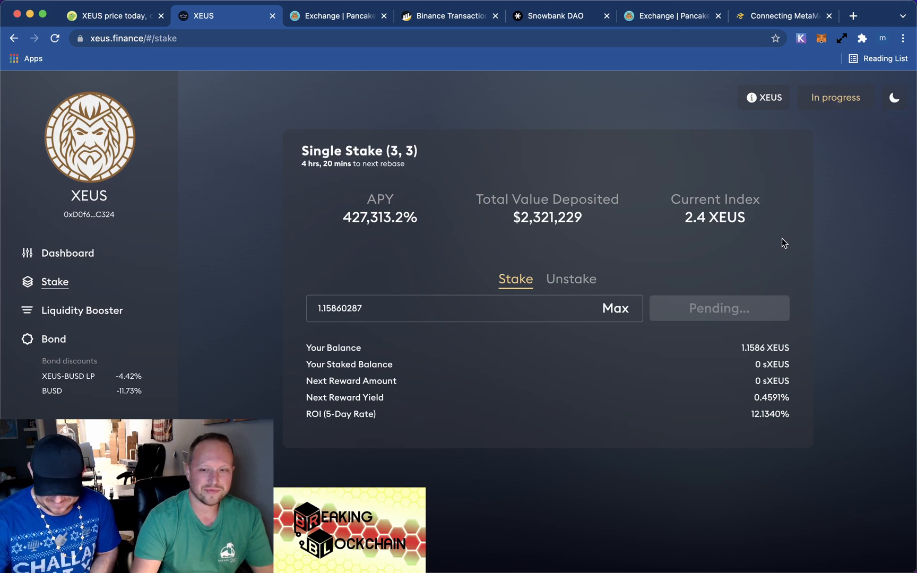
click(833, 97)
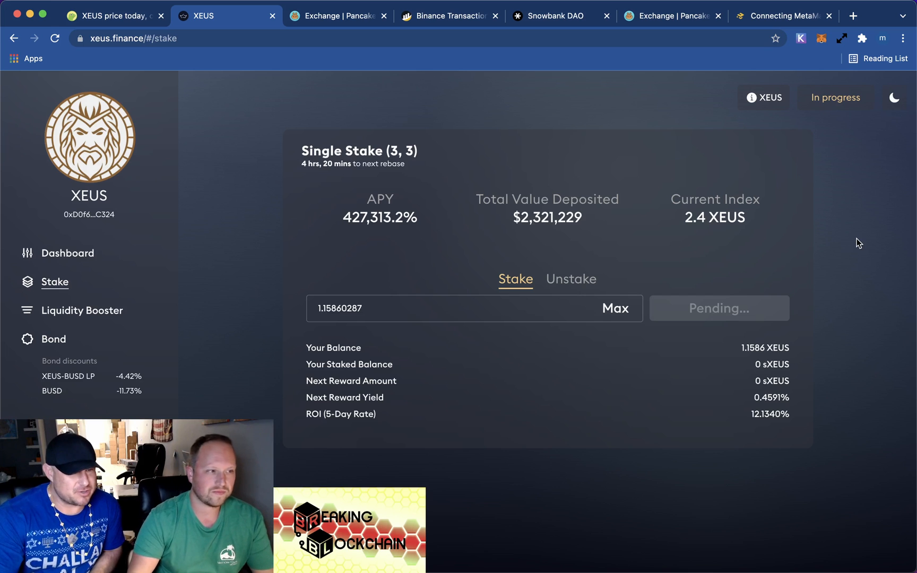
mouse_move(162, 193)
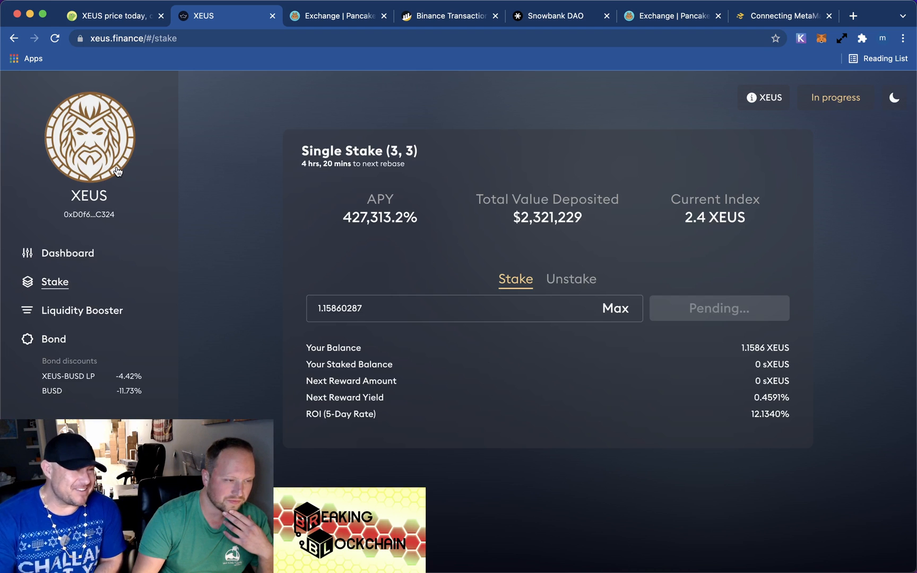
mouse_move(121, 197)
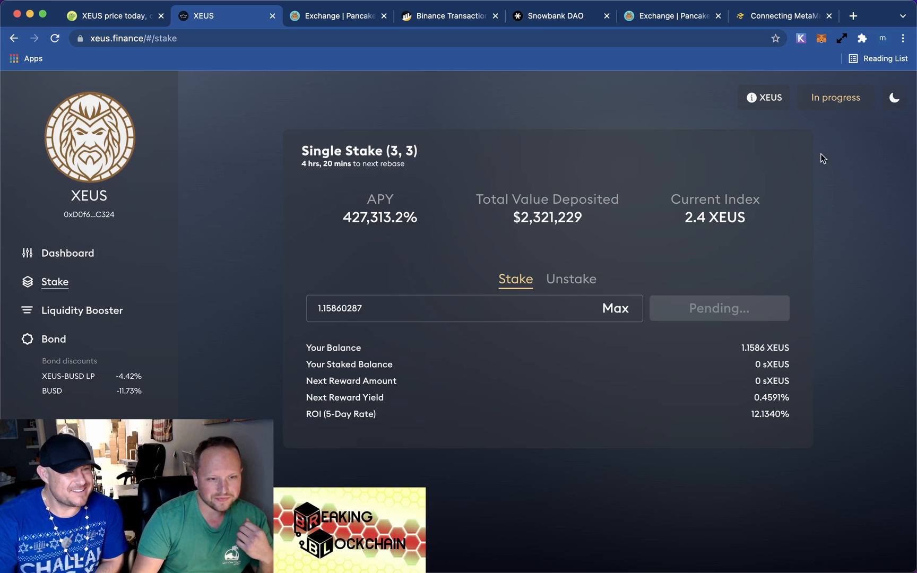
Review the pending stake in MetaMask's activity list and token balances
click(822, 38)
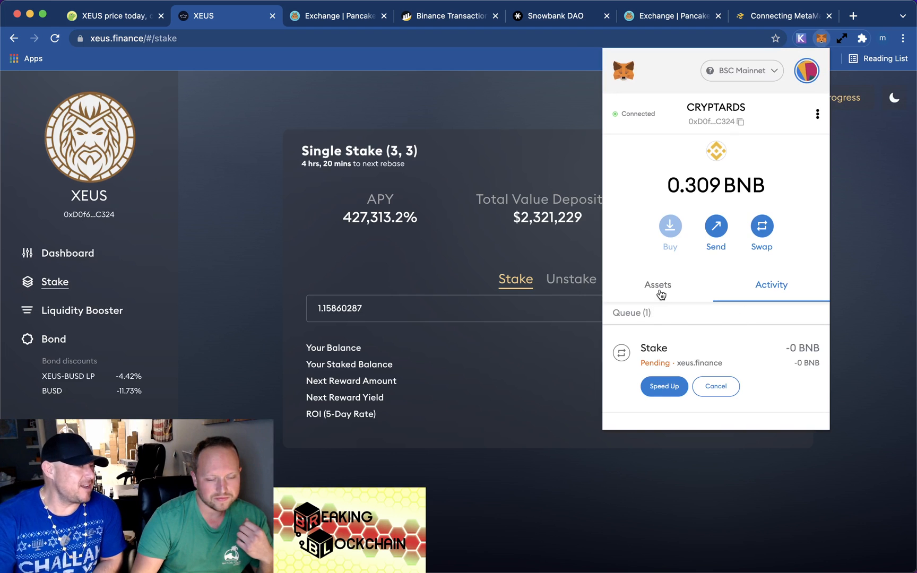
scroll(down, 3)
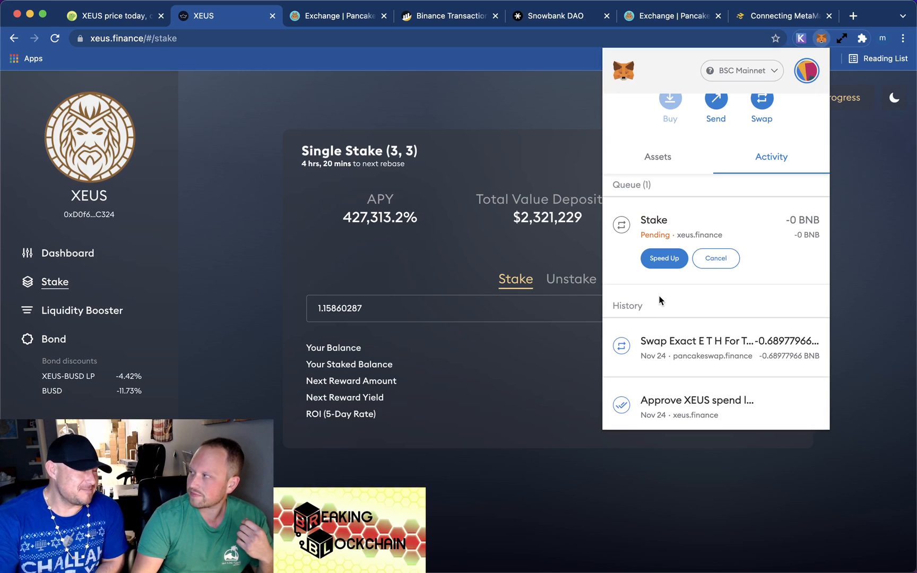
mouse_move(659, 162)
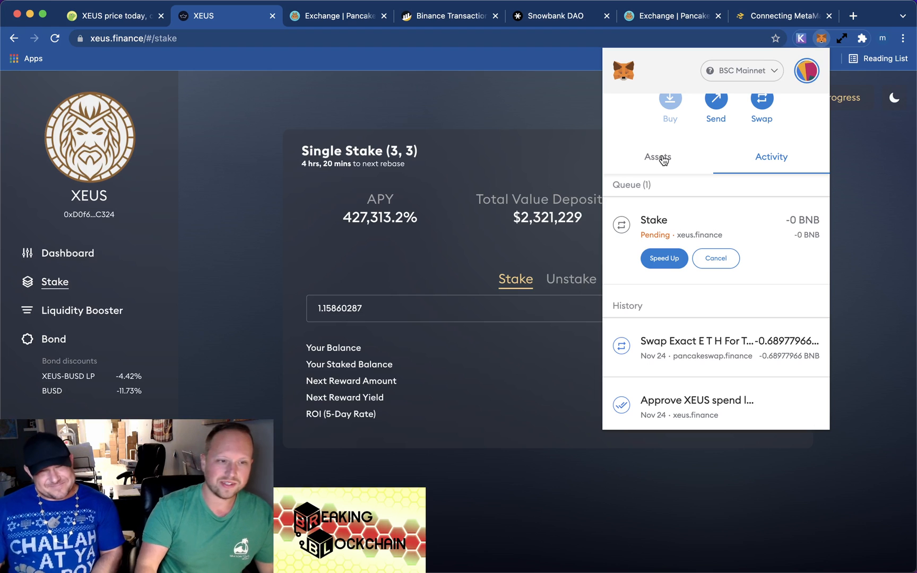
click(658, 157)
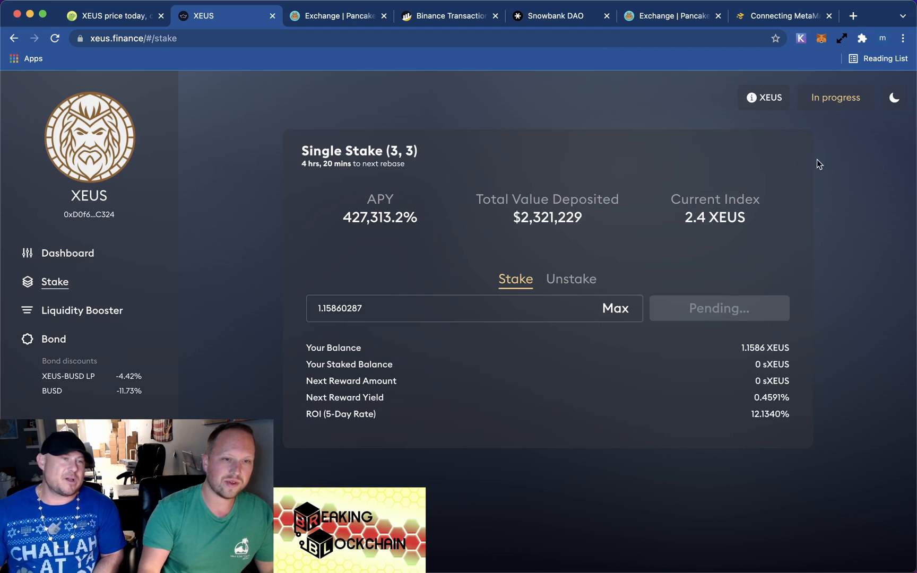
click(822, 38)
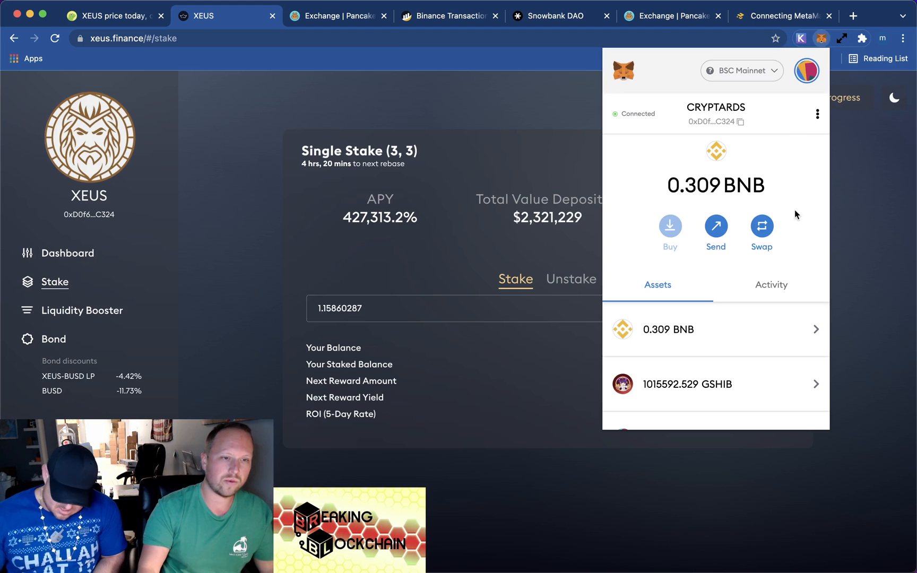
scroll(down, 3)
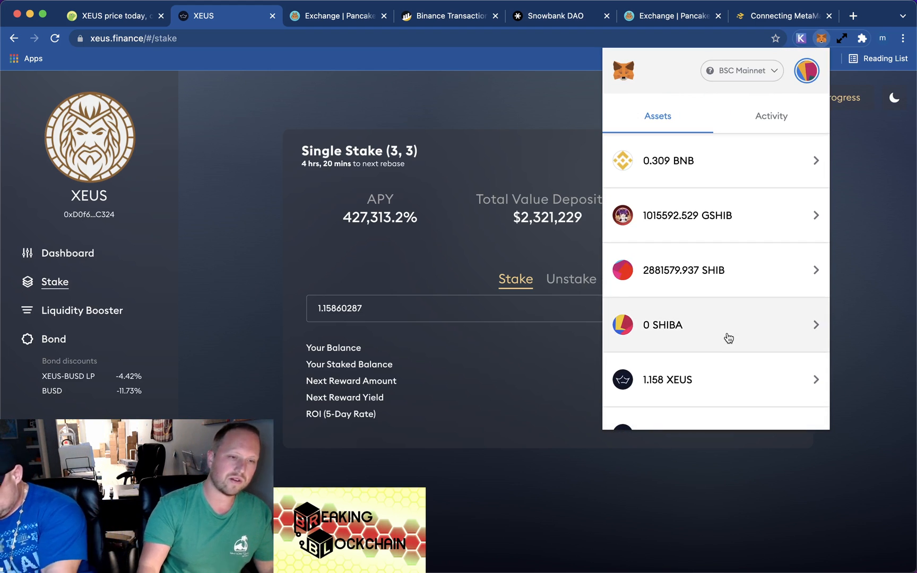
click(669, 160)
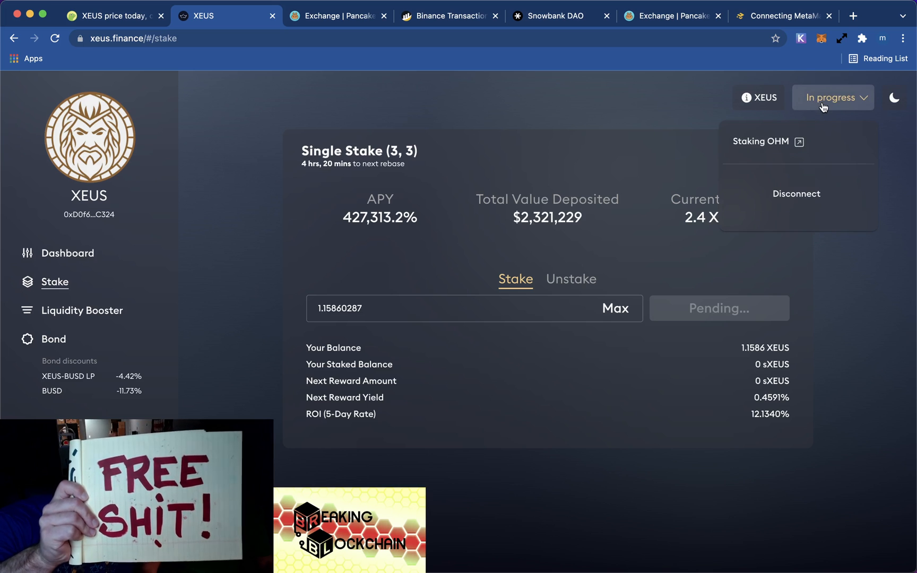
Toggle the In progress transaction options while waiting for the stake to complete
click(832, 98)
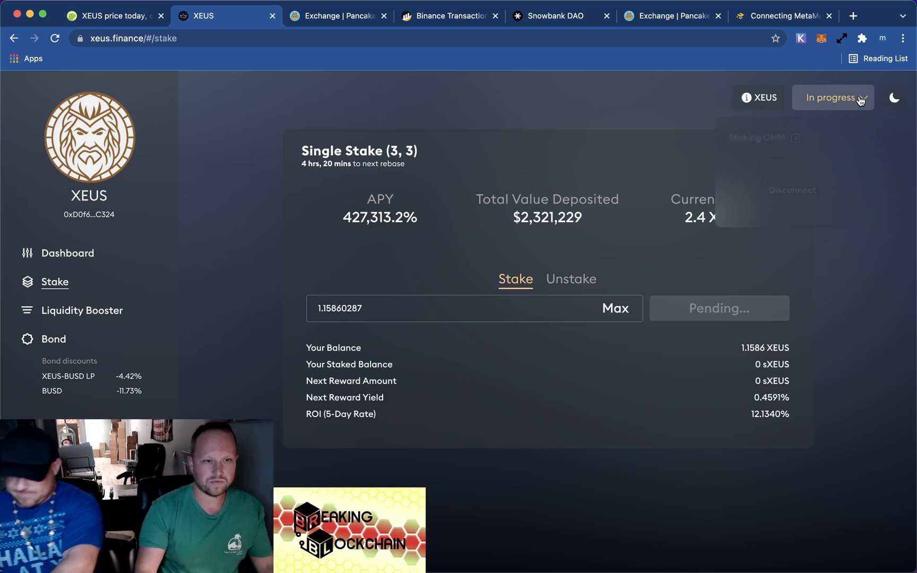
click(833, 97)
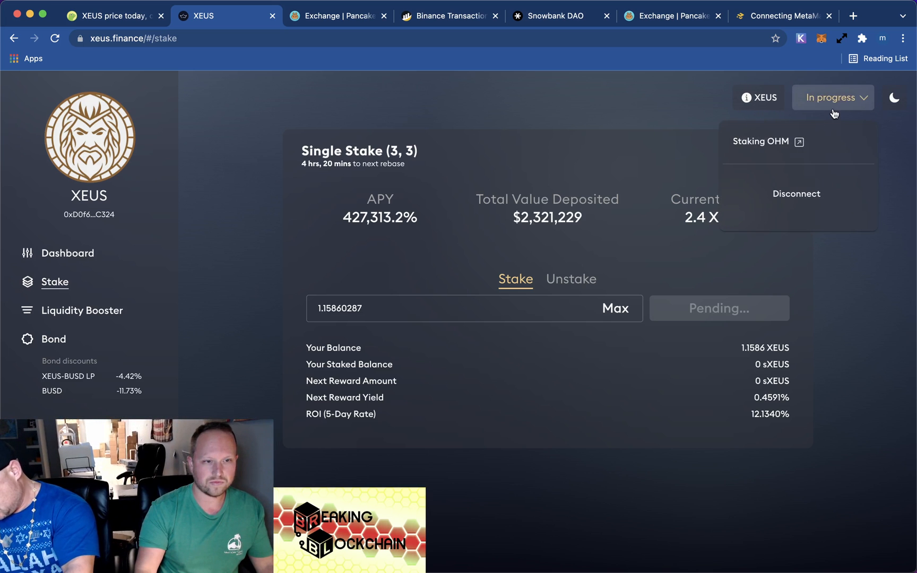
click(833, 97)
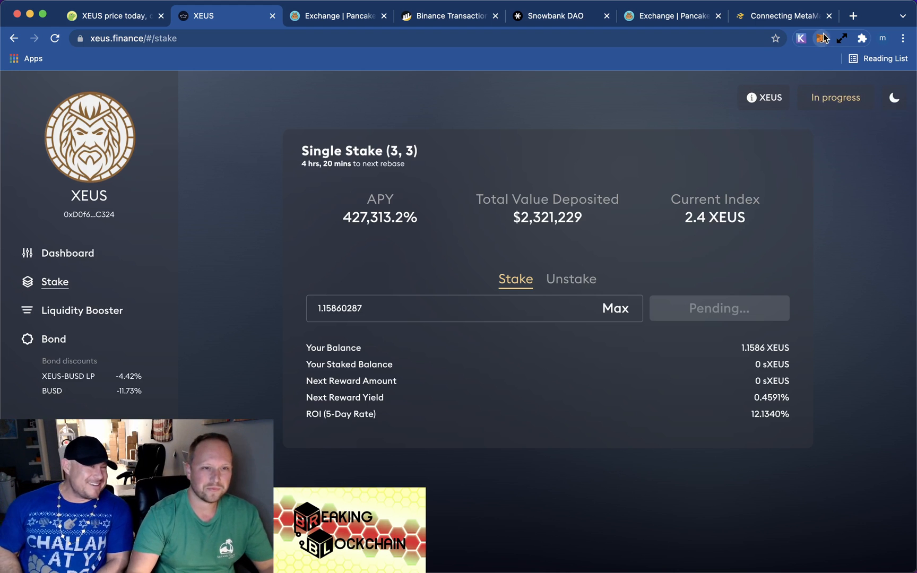
click(822, 39)
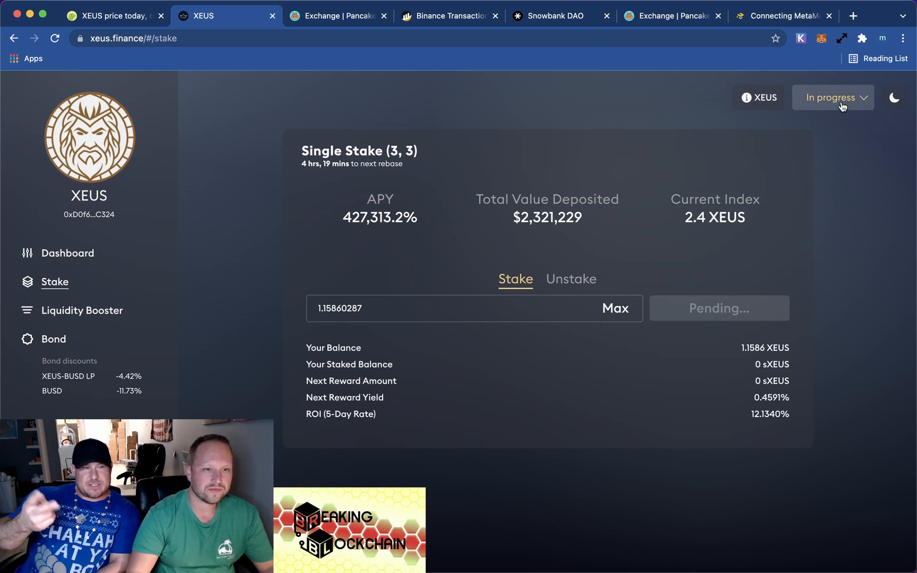
click(832, 97)
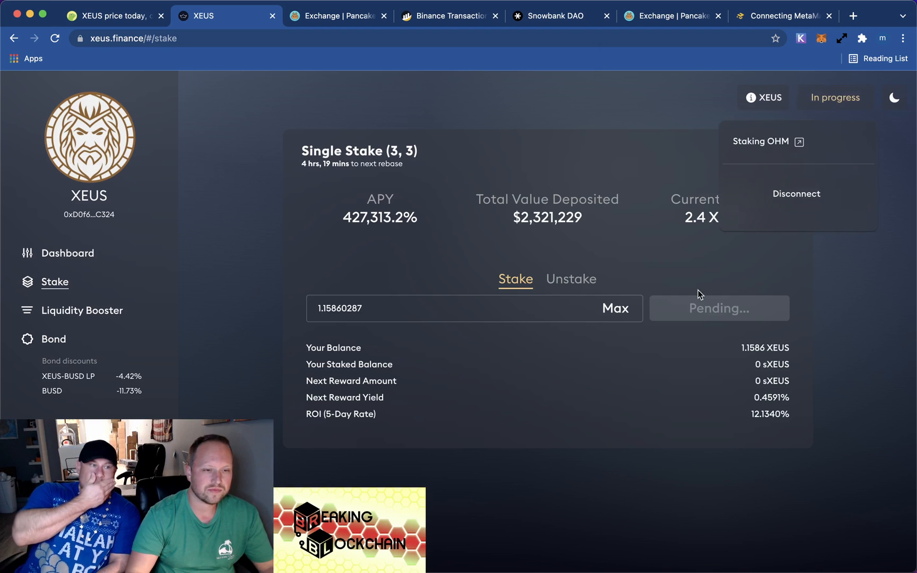
mouse_move(854, 292)
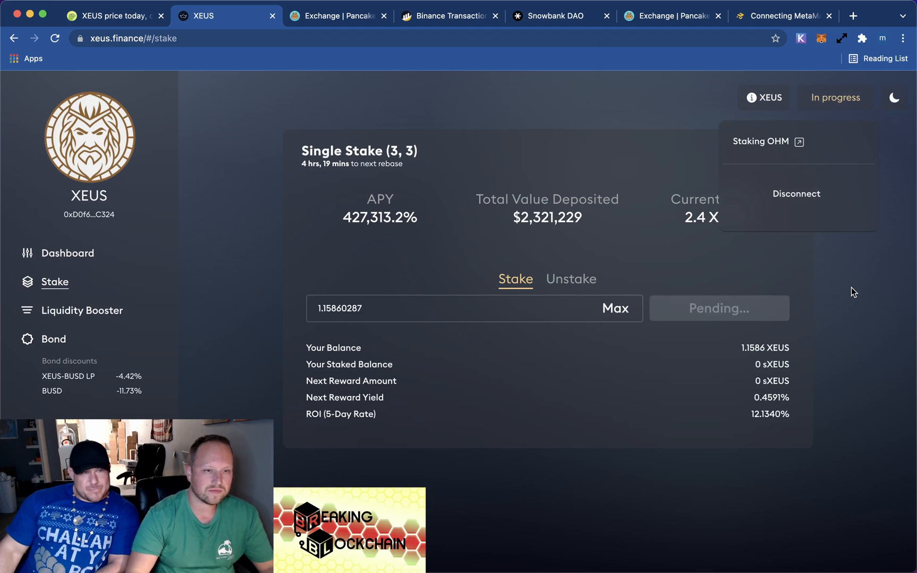
mouse_move(721, 282)
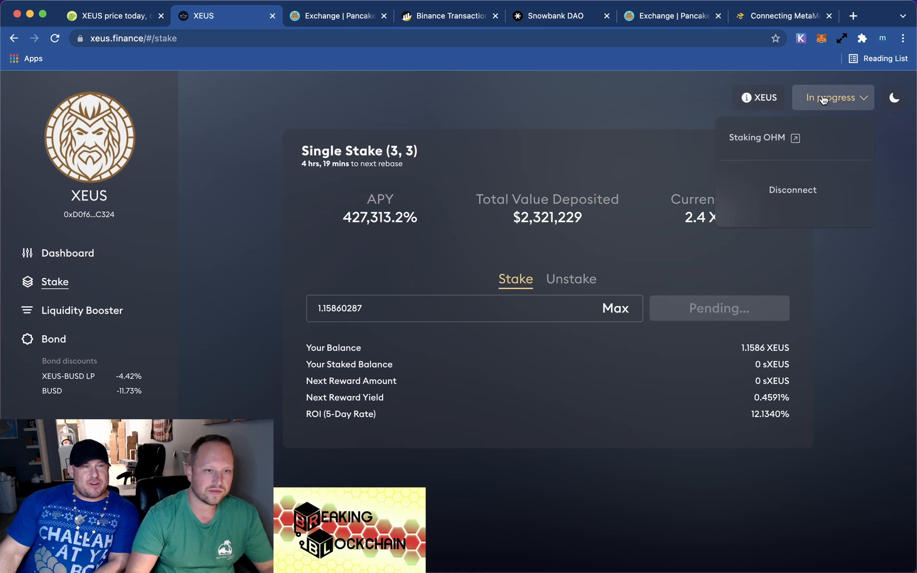
click(833, 97)
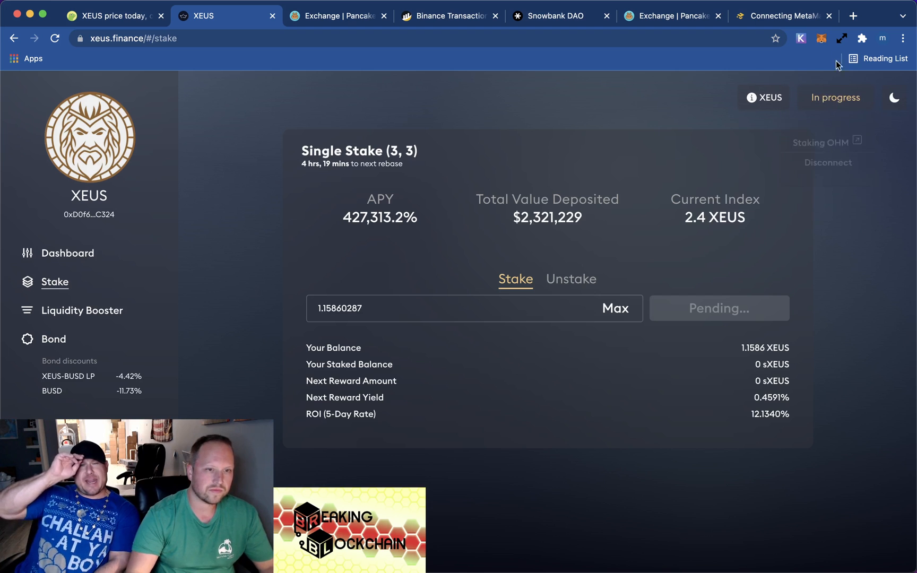
click(822, 38)
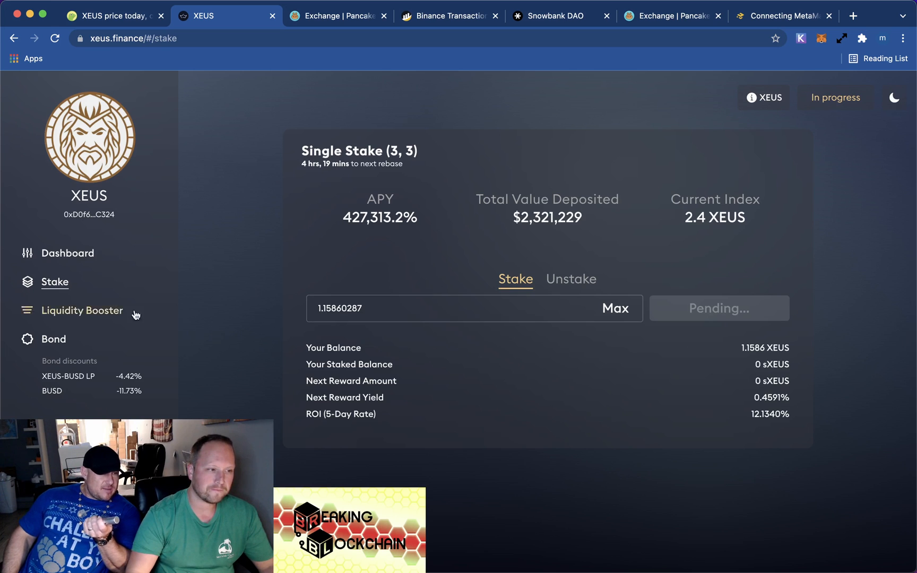
mouse_move(94, 332)
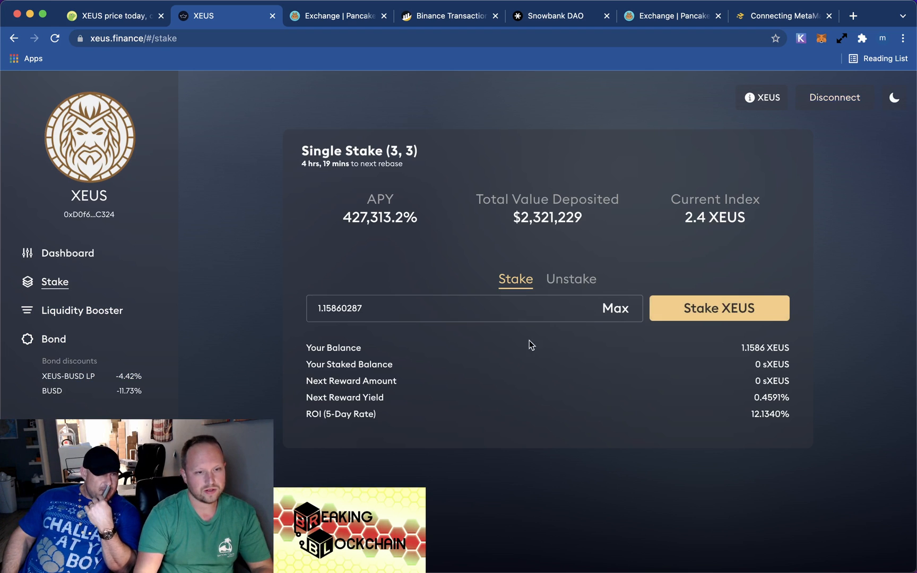
mouse_move(825, 56)
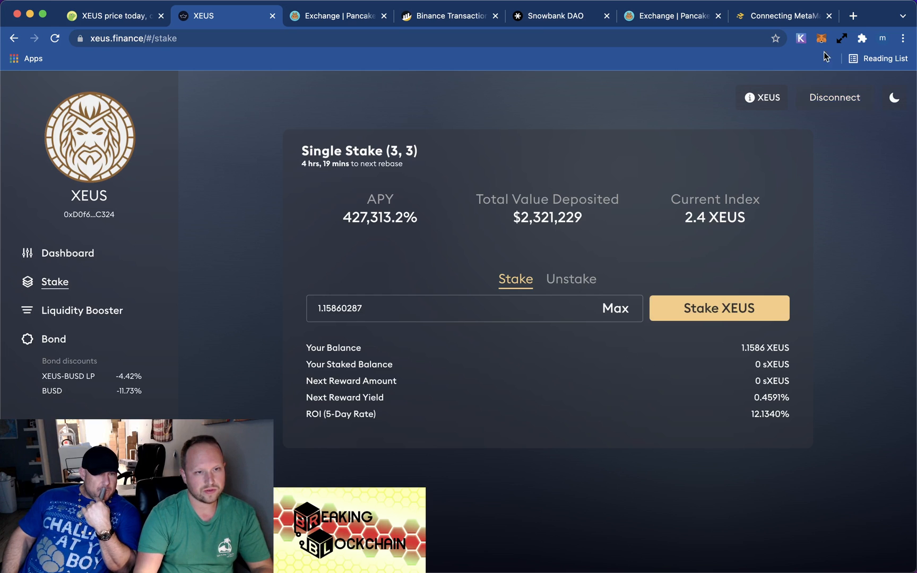
click(823, 39)
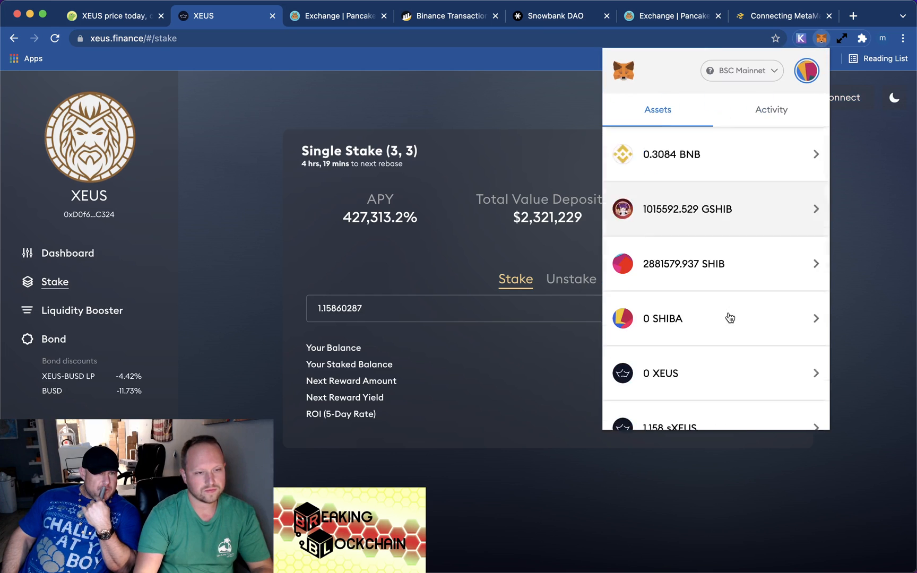
scroll(down, 3)
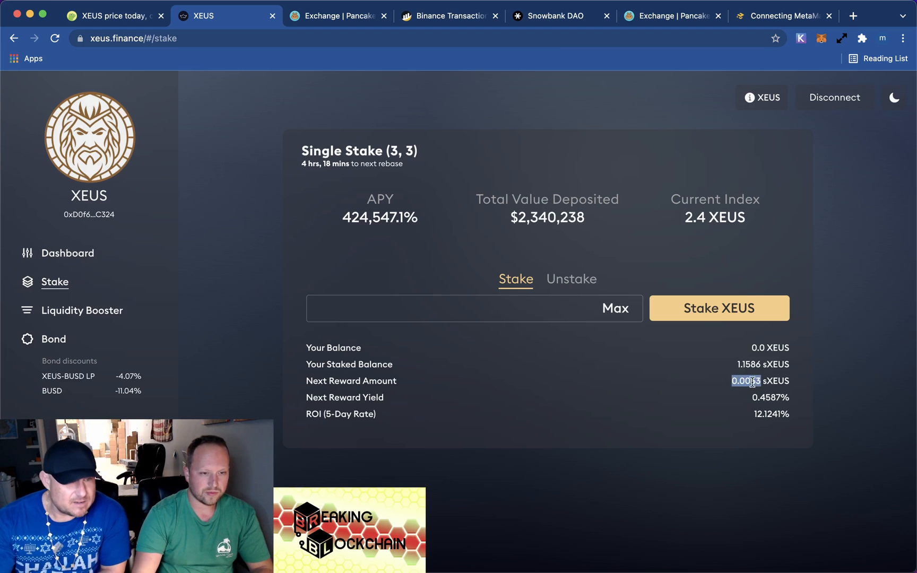
Enter 0.0053 in CoinGecko's XEUS converter, valuing the next reward at about $1.69
click(111, 16)
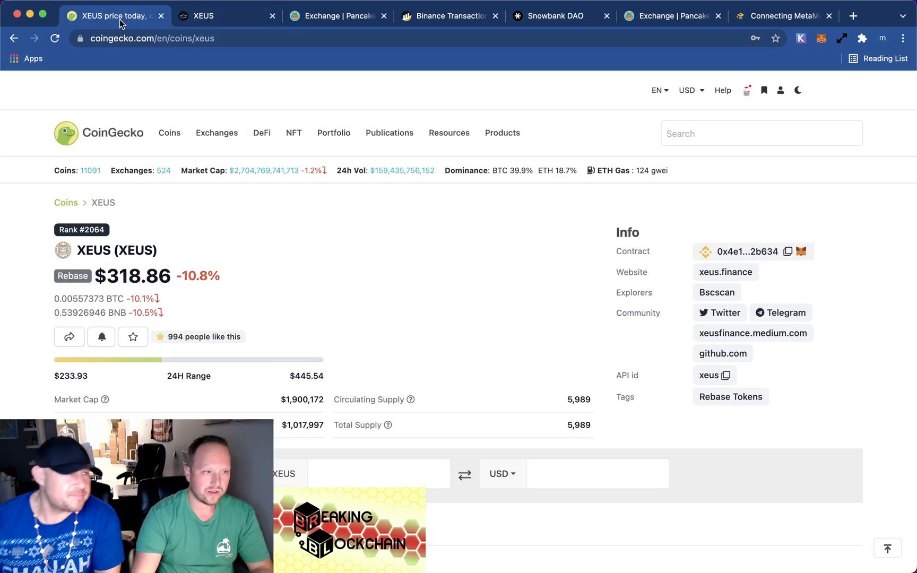
text(0.0053)
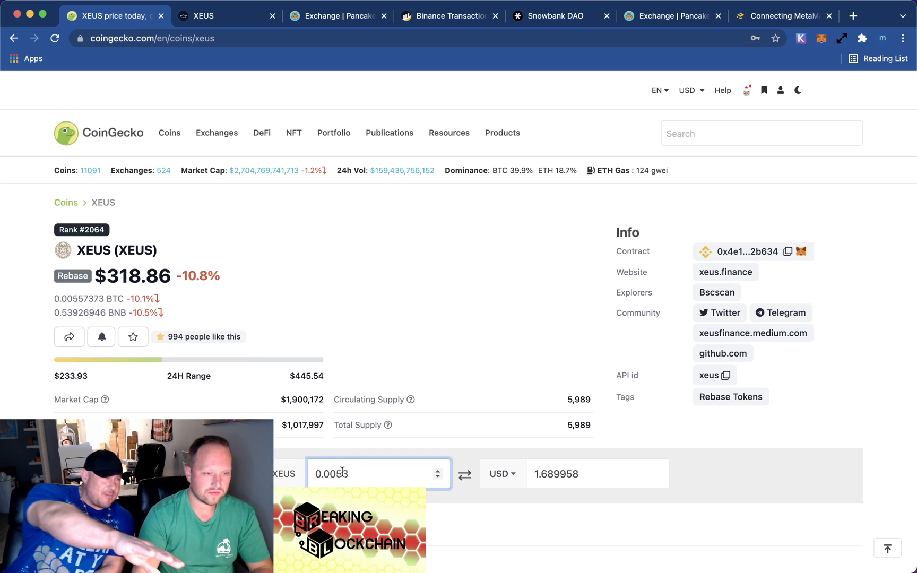
scroll(down, 3)
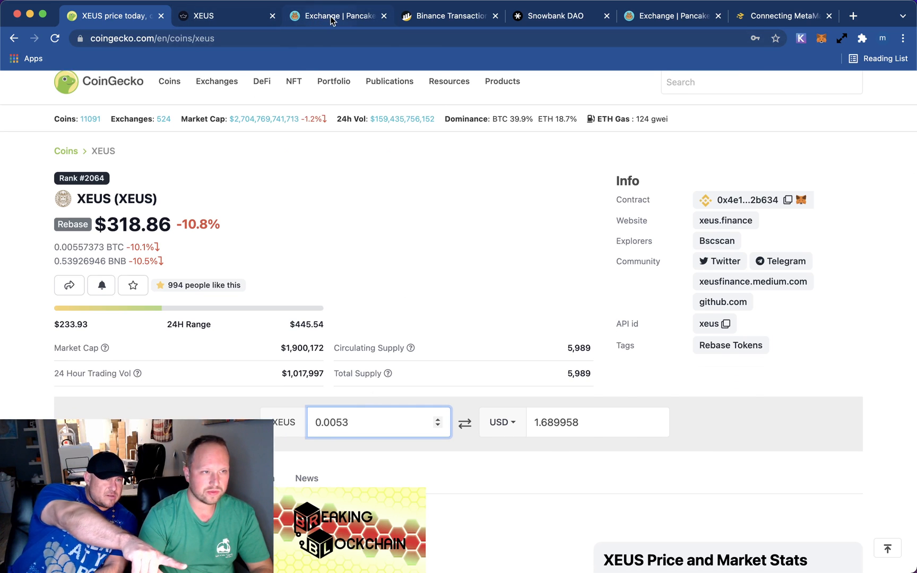
Convert 355.05 on CoinGecko's Binance Coin page and copy the USD value (about $0.2856)
click(337, 16)
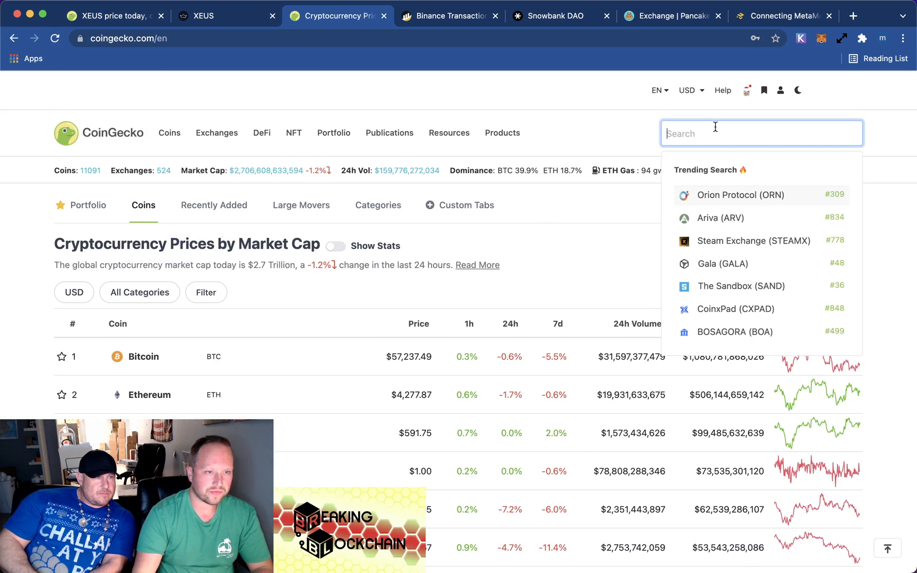
text(bnb)
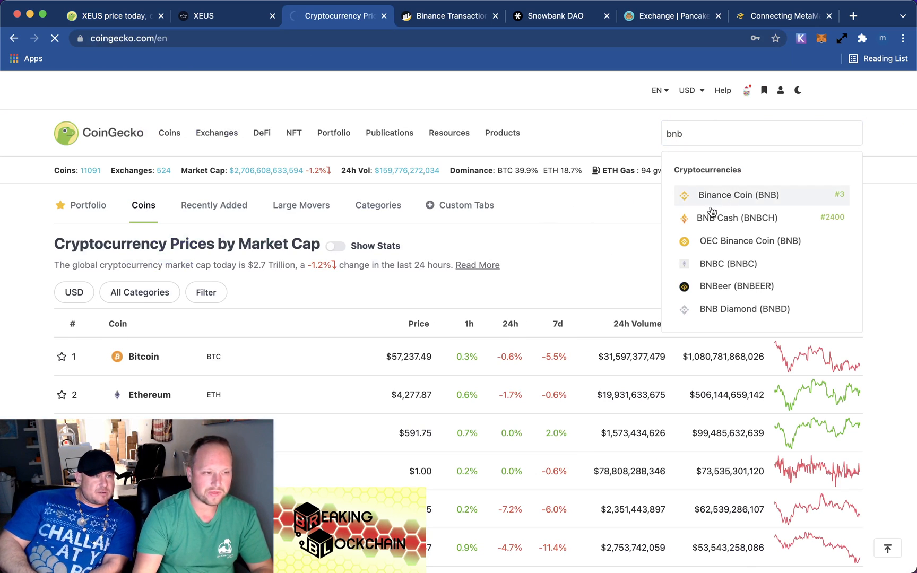
click(733, 195)
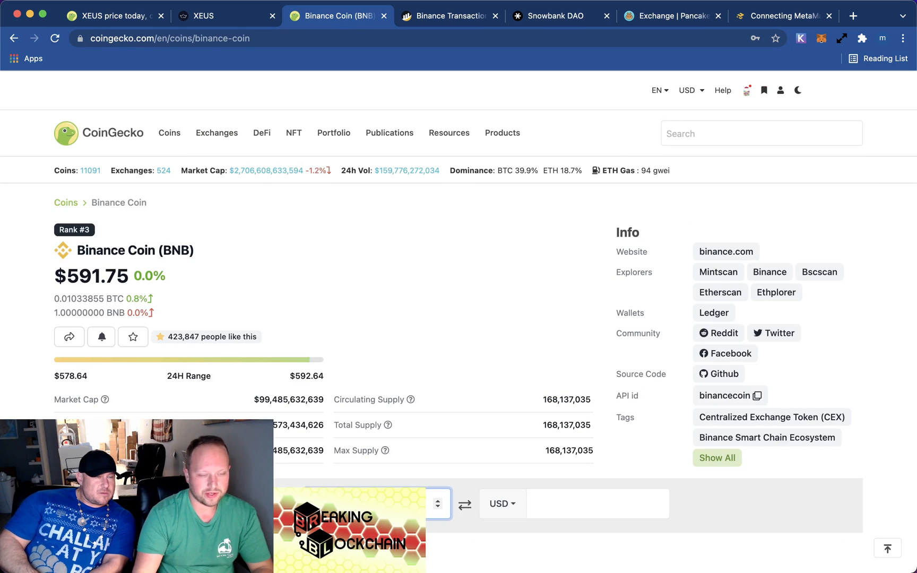
text(355.05)
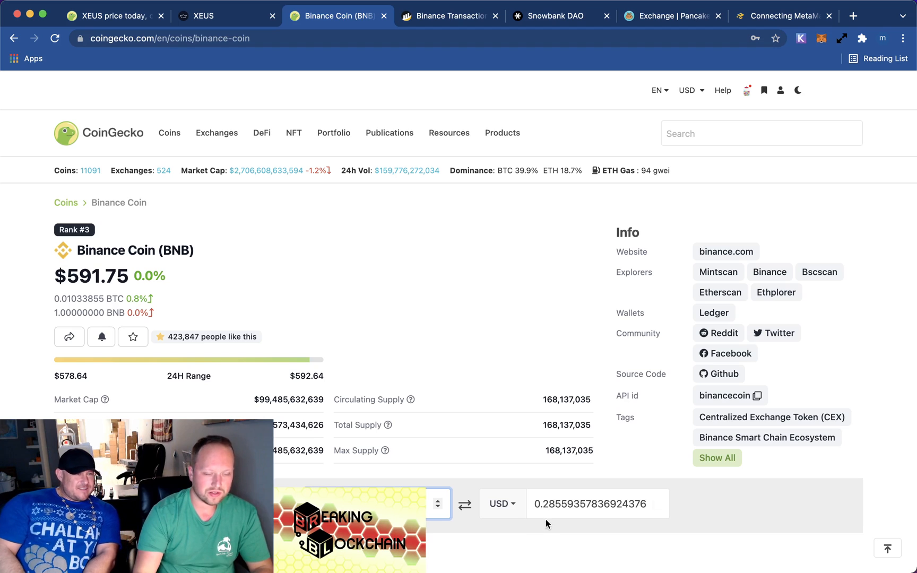
click(591, 504)
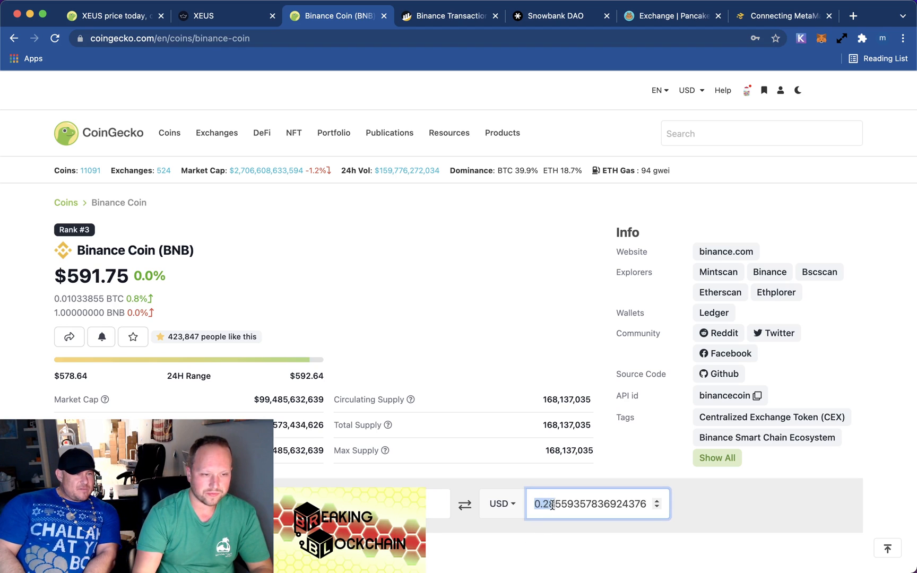
right_click(594, 503)
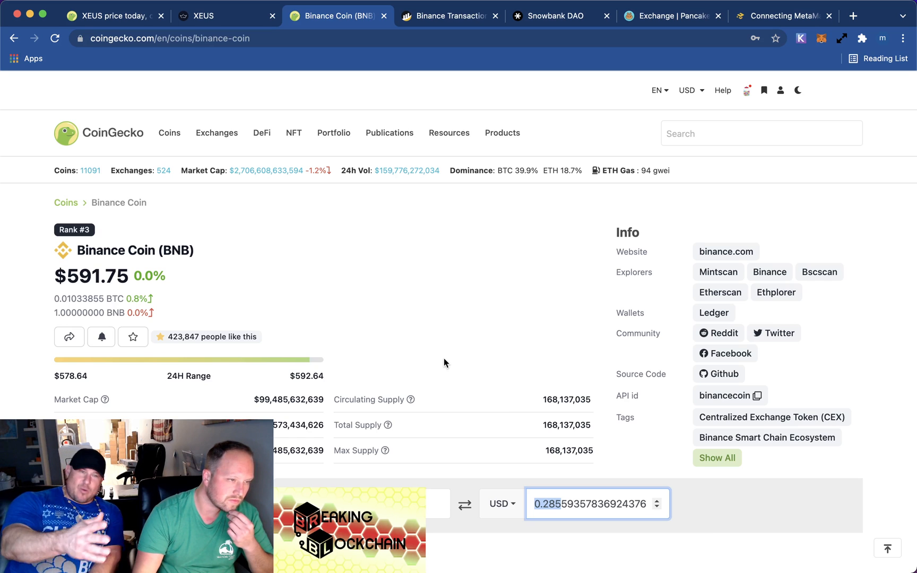
mouse_move(392, 271)
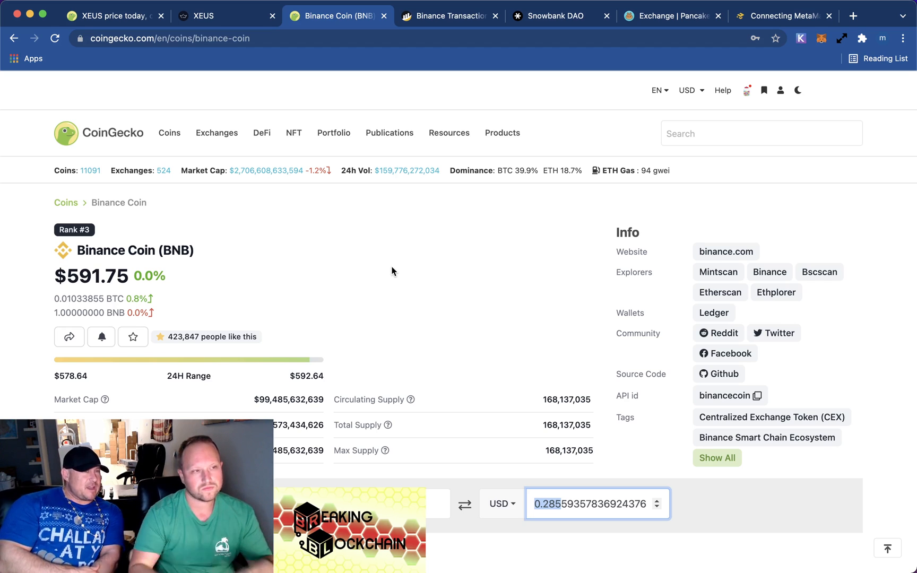
Search Google for 'apy calculator' and open Omni's APY calculator
click(225, 16)
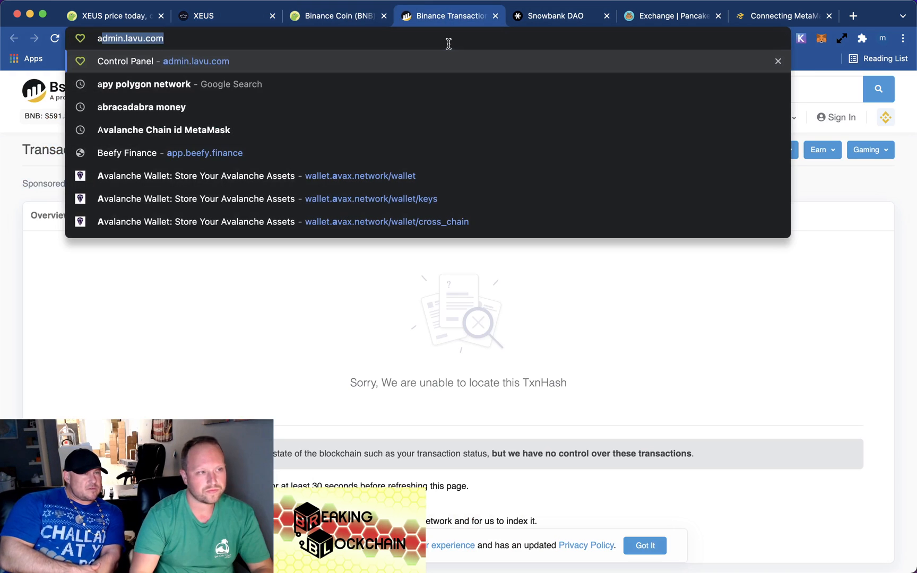
text(apy c)
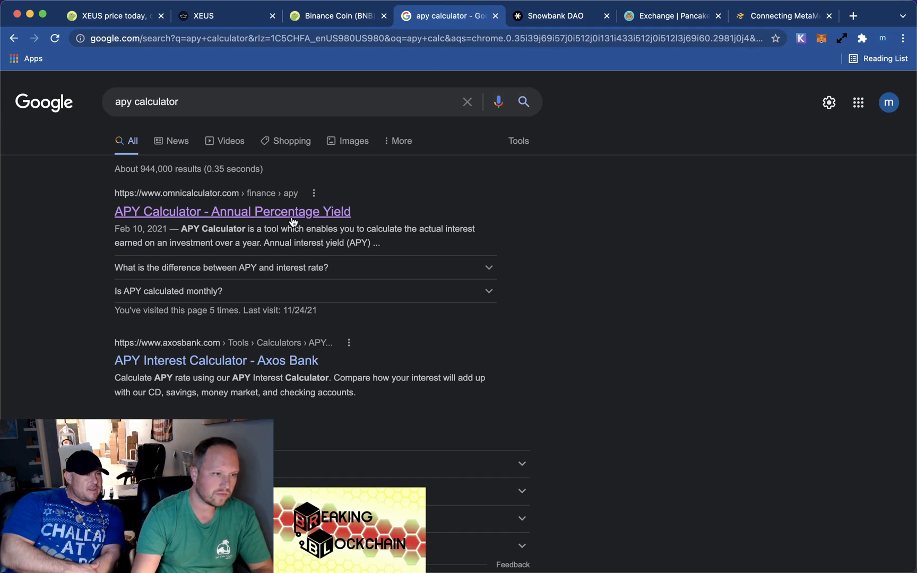
click(231, 211)
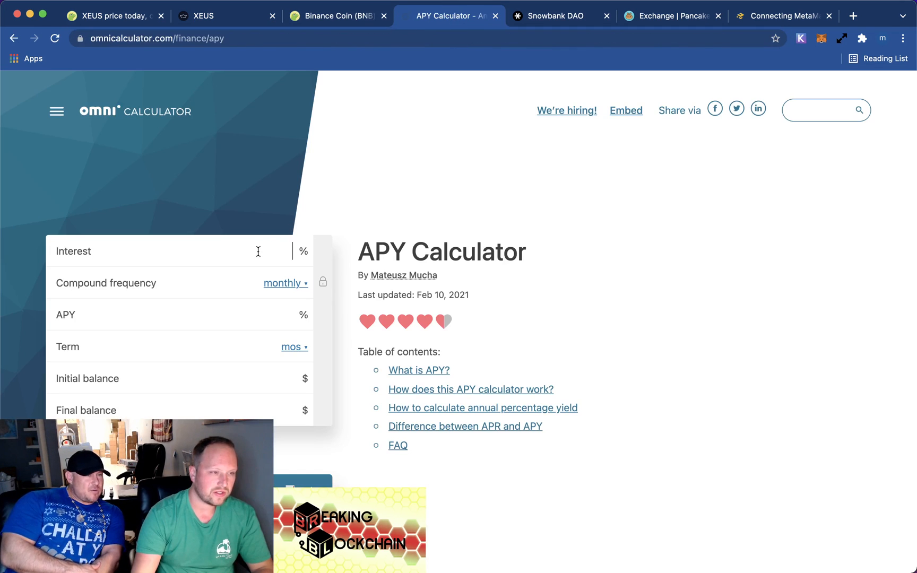
Set daily compounding, term in months, 428,000% APY, and a 169 initial balance
click(285, 283)
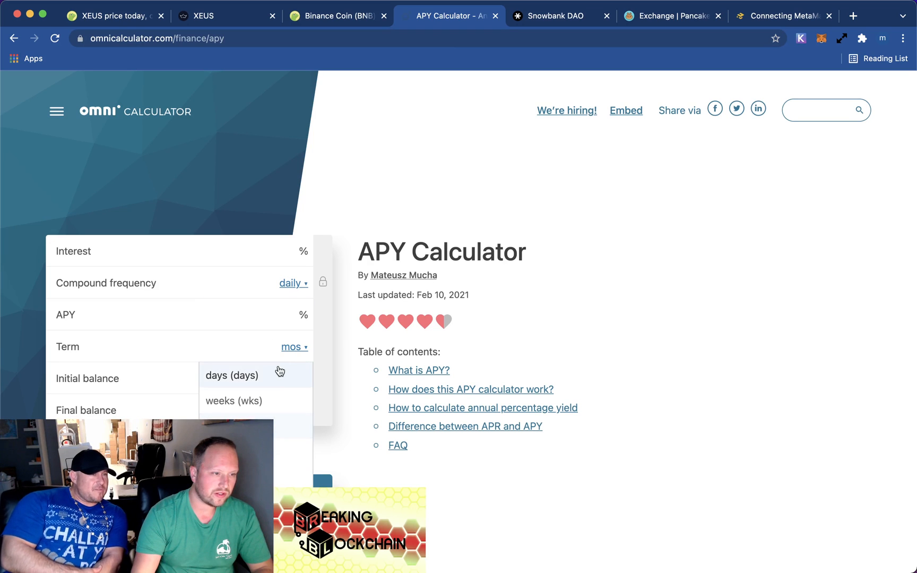
click(232, 375)
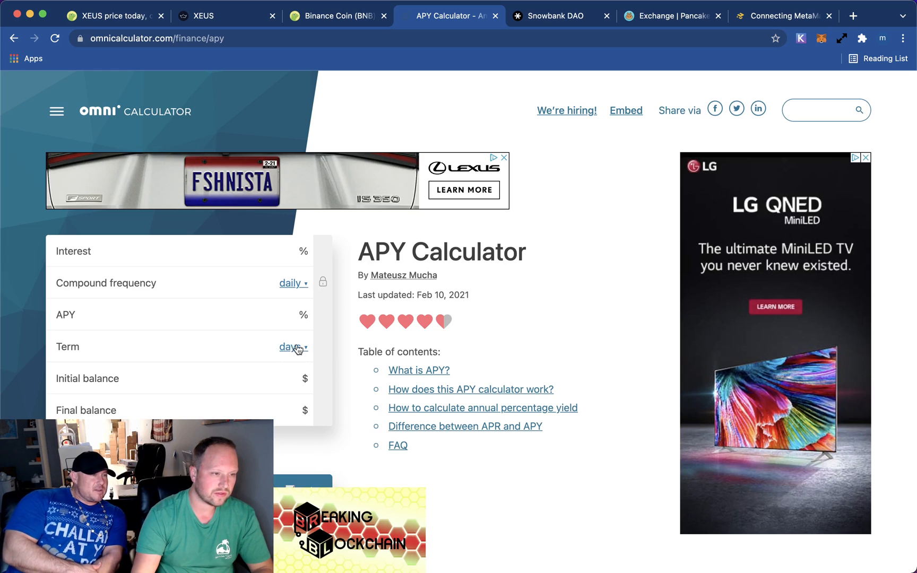
click(291, 346)
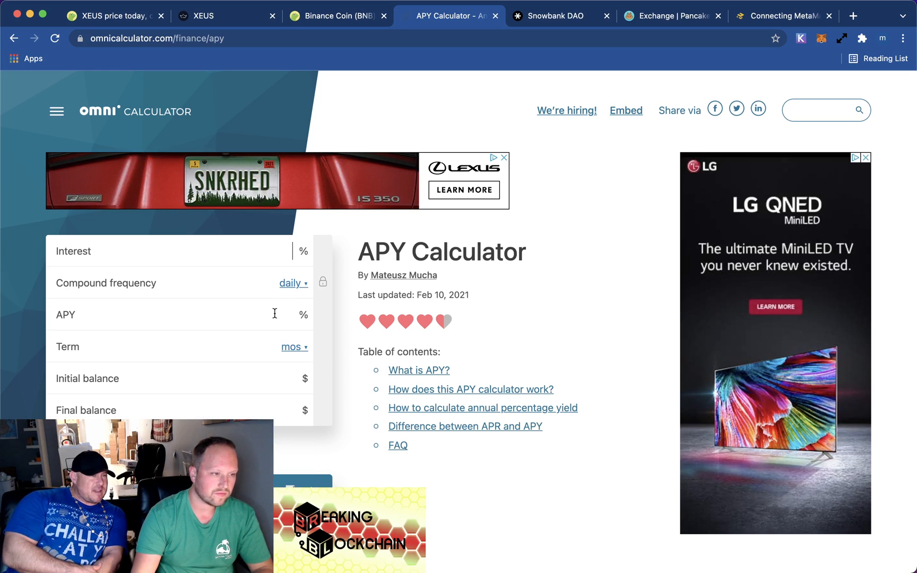
text(438)
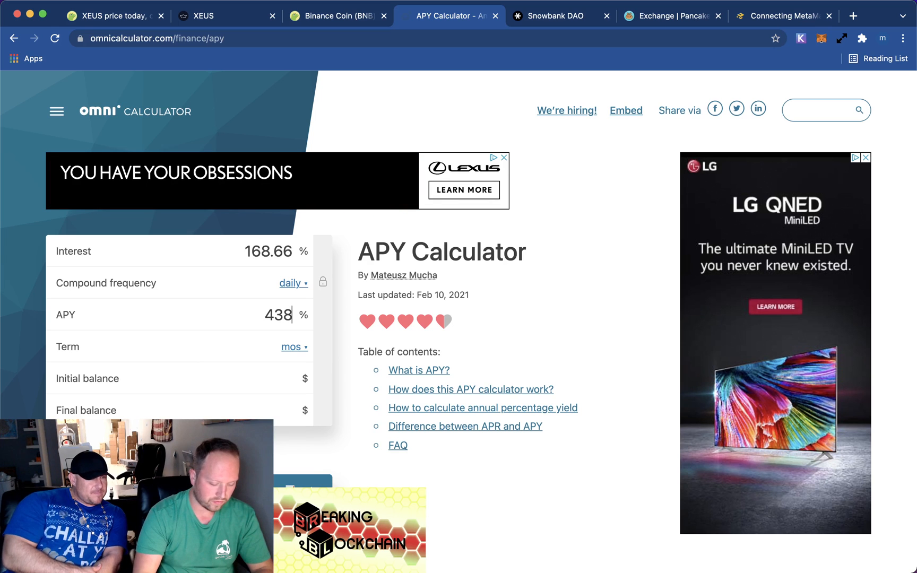
key(Backspace)
text(28,000)
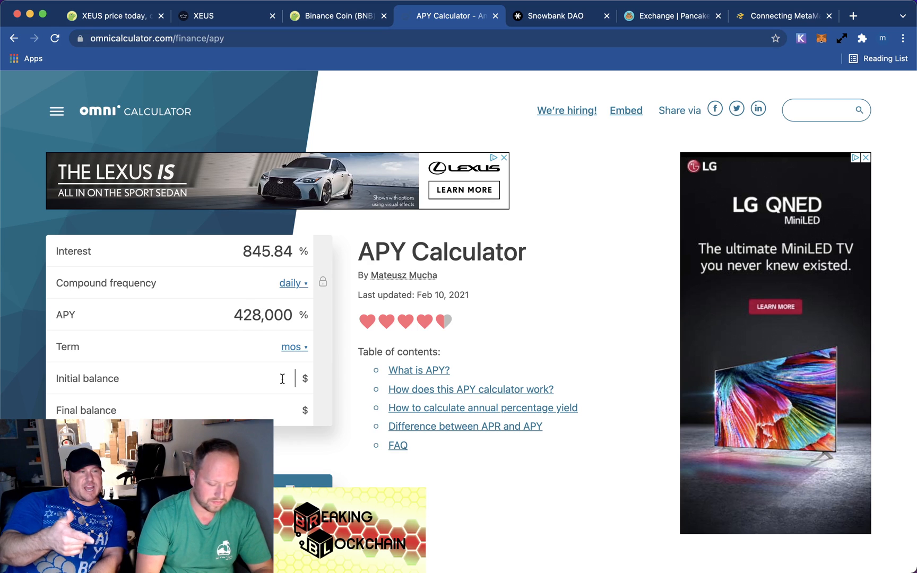
text(169)
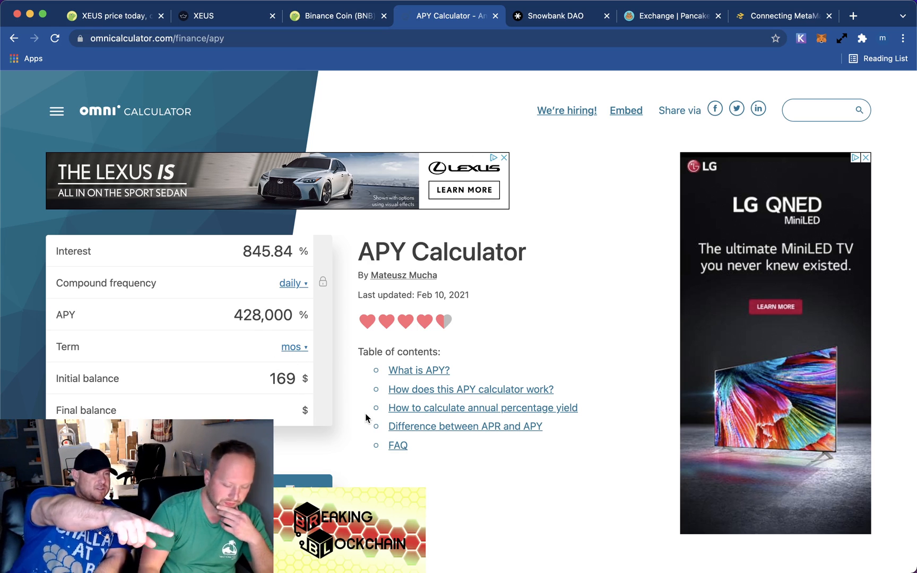
Enter a 6-month term and change the initial balance to 153, projecting $10,010.69
text(6)
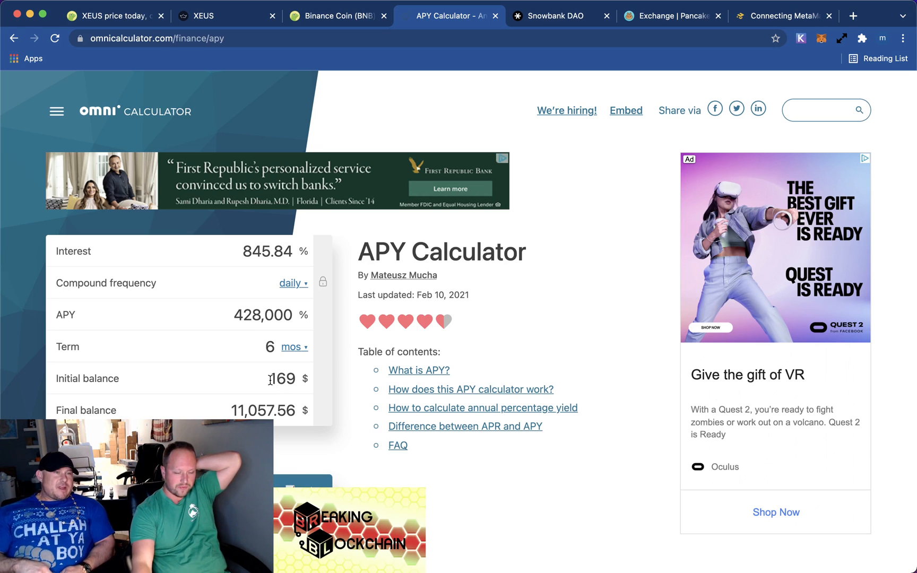
double_click(282, 378)
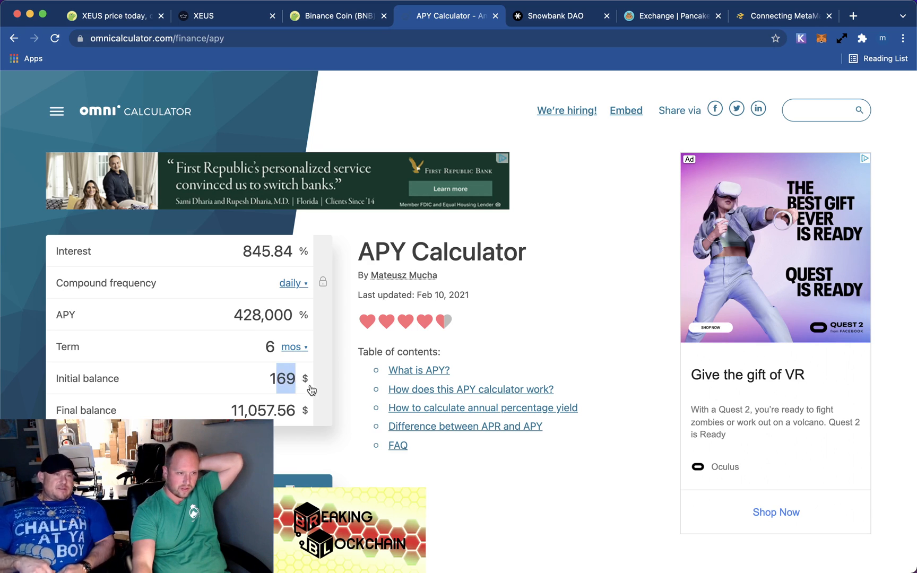
text(153)
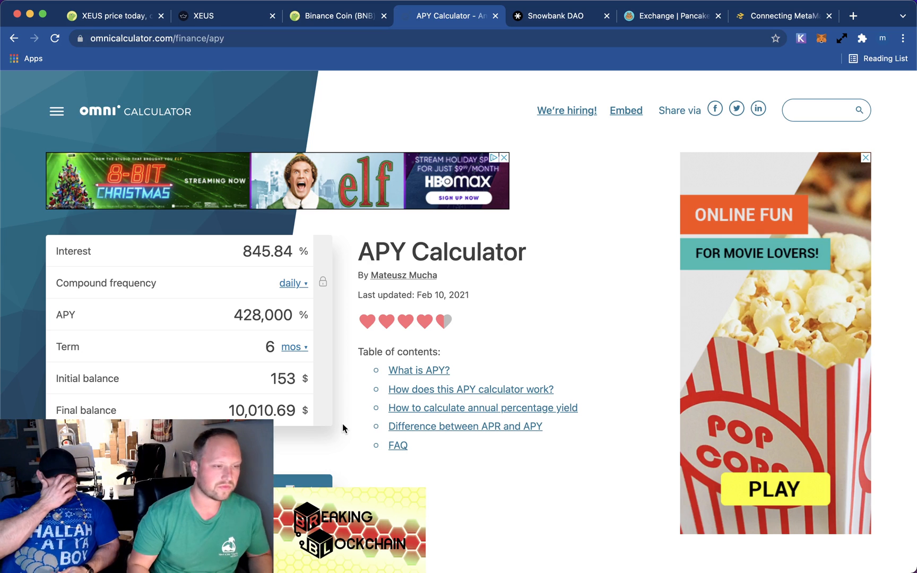
Change the term to 12 months, projecting $654,993 from a $153 start
click(270, 347)
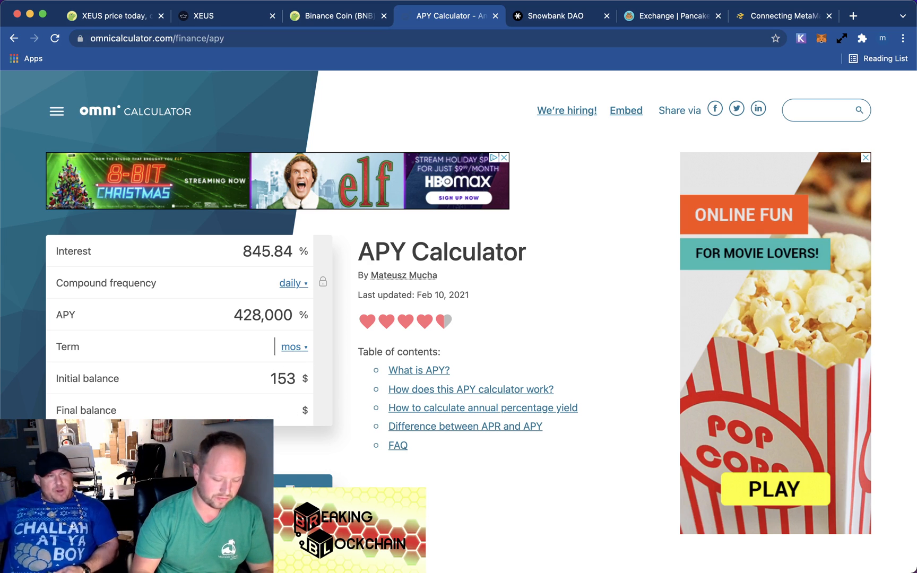
text(1)
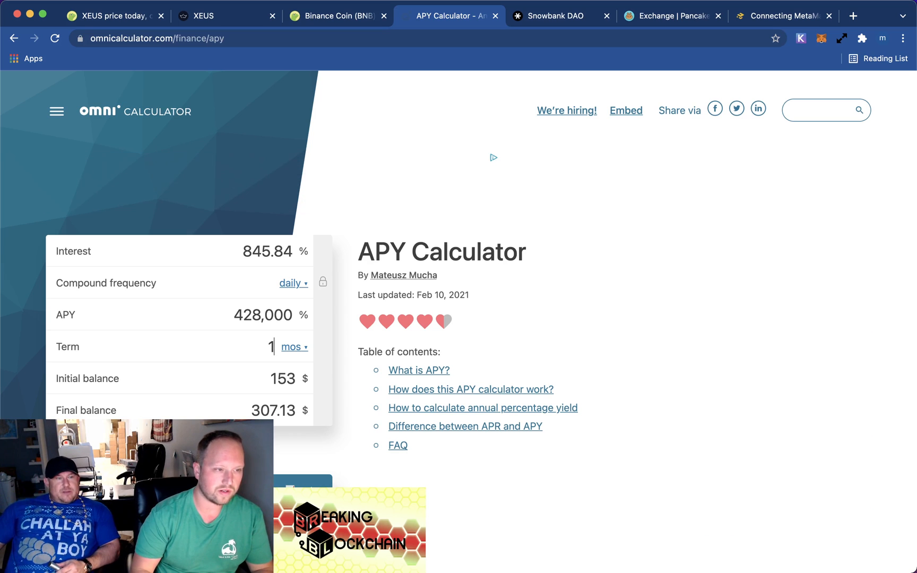
text(2)
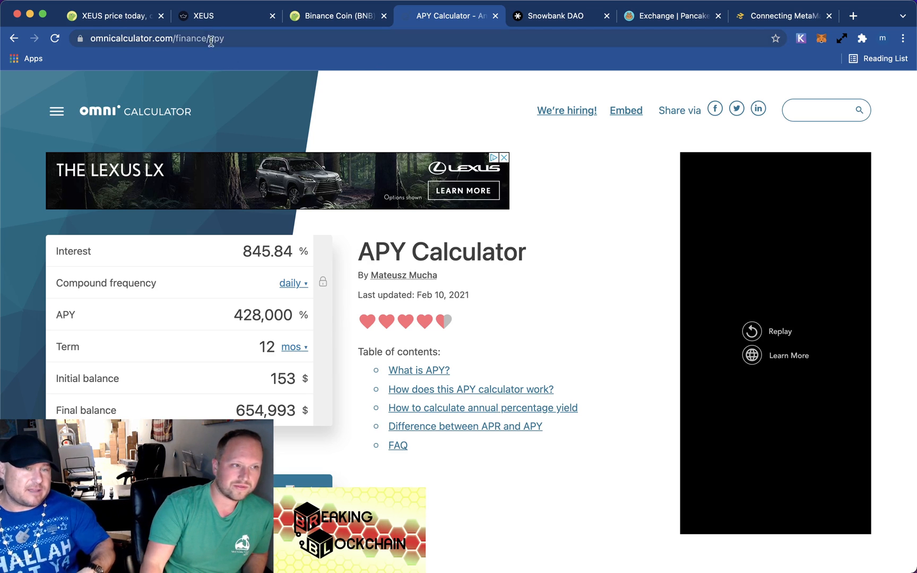
click(227, 16)
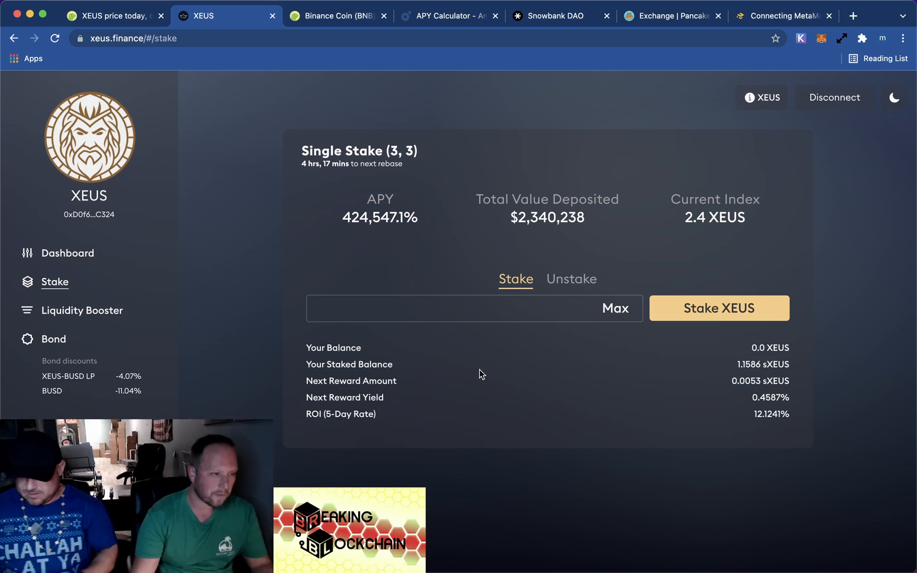
mouse_move(806, 65)
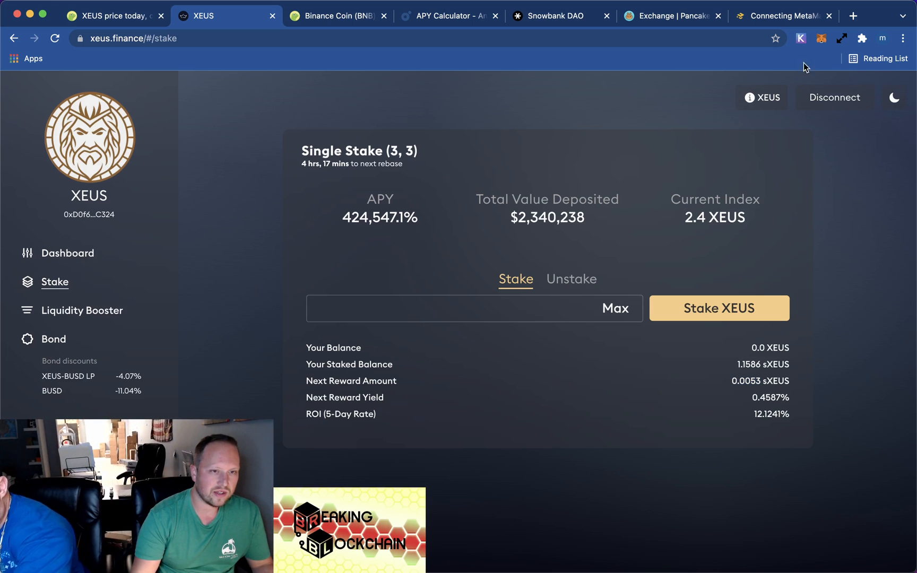
Open MetaMask's assets list to show 0 XEUS and 1.158 sXEUS held
click(821, 38)
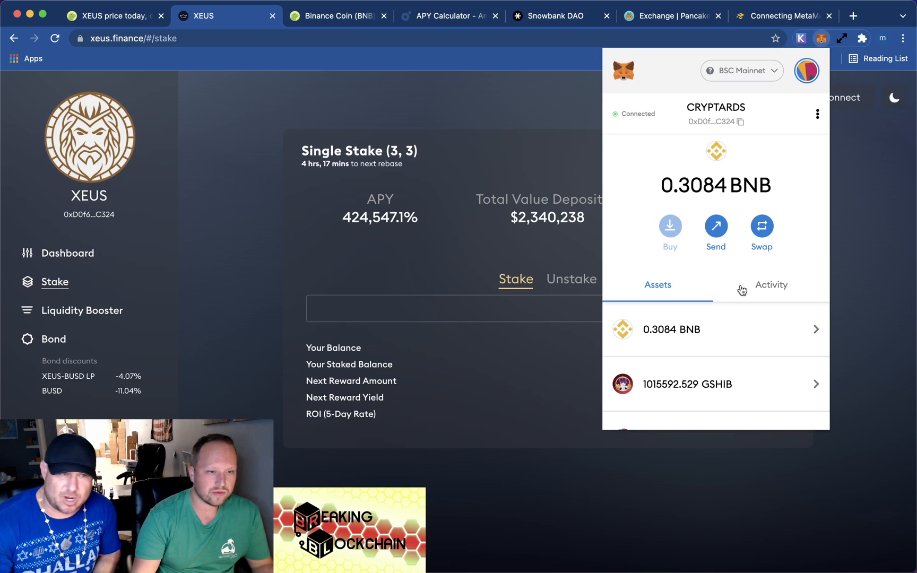
scroll(down, 3)
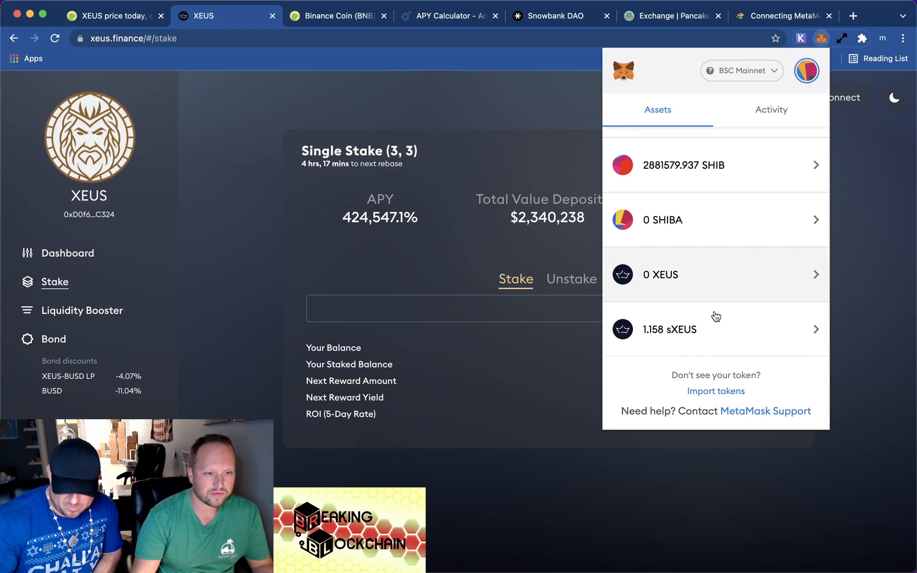